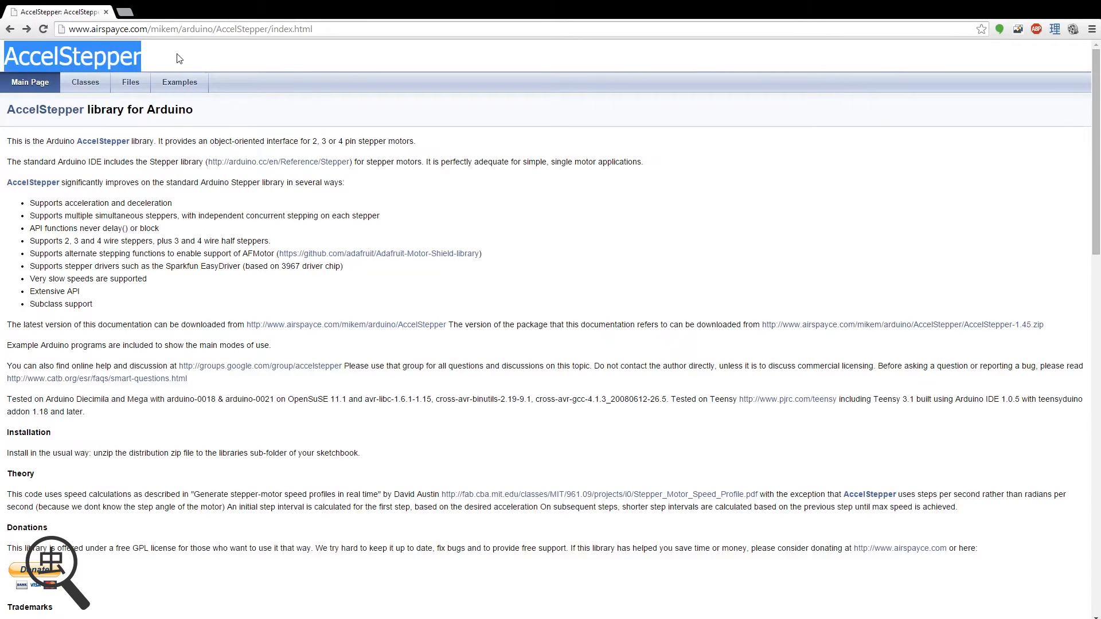
{"action": "mouse_move", "coordinate": [207, 57]}
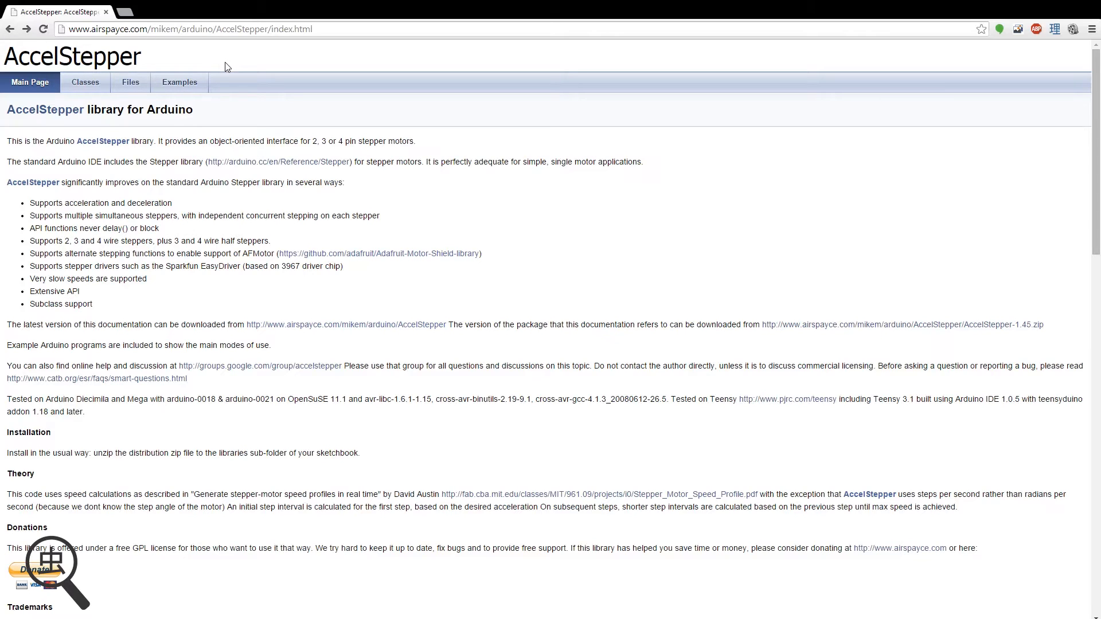
{"action": "mouse_move", "coordinate": [305, 82]}
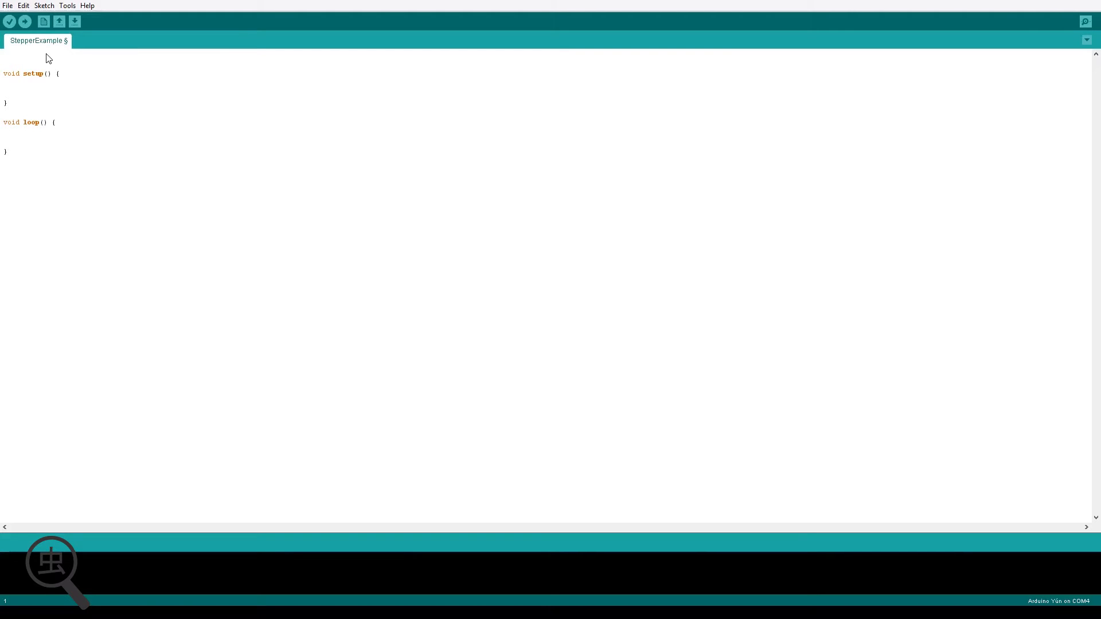
{"action": "mouse_move", "coordinate": [46, 57]}
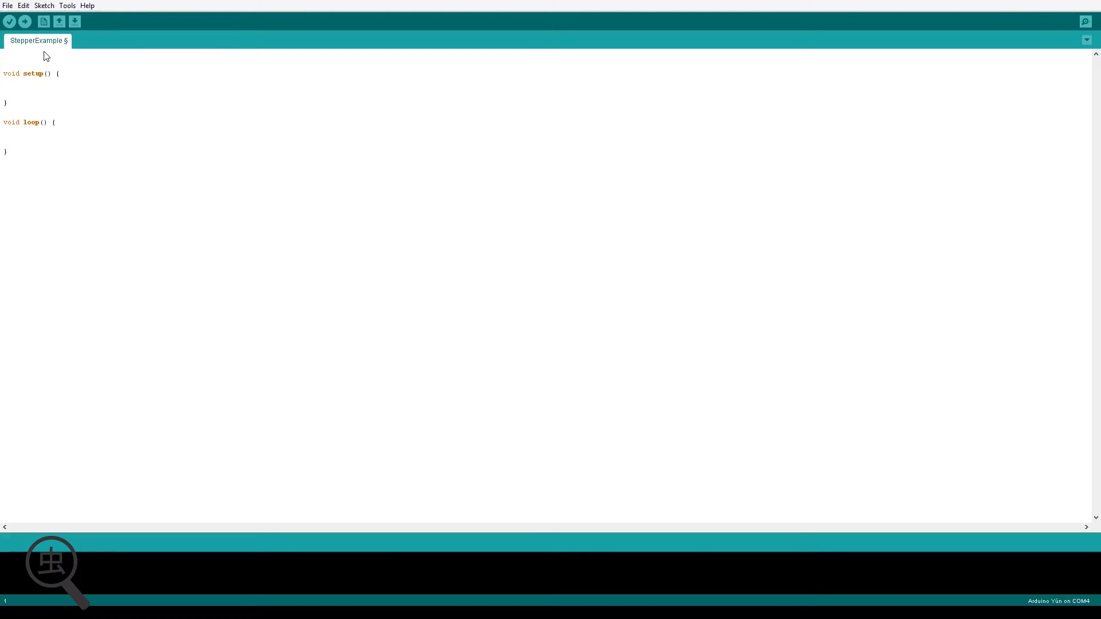
{"action": "mouse_move", "coordinate": [25, 55]}
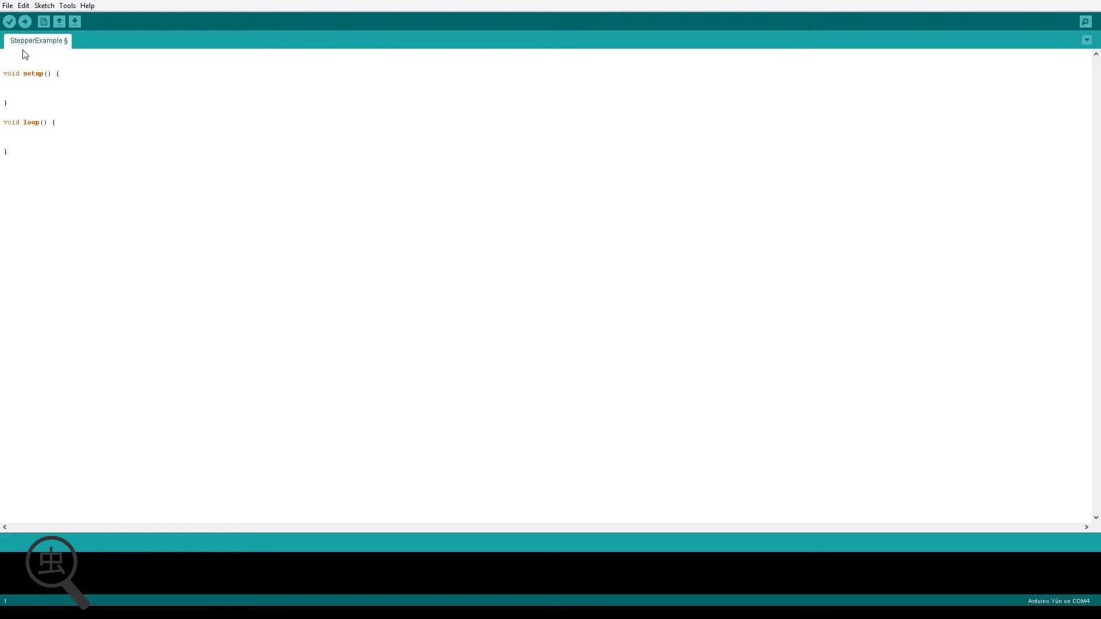
- Add #include <AccelStepper.h> and #define HALFSTEP 8 at the top of the sketch
{"action": "type", "text": "#incl"}
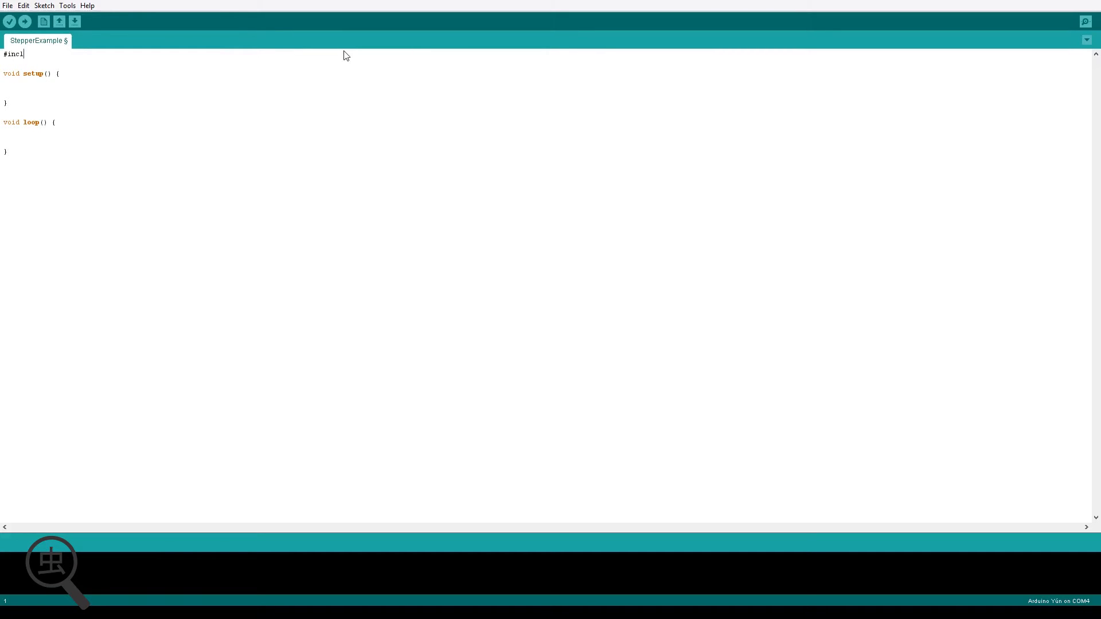
{"action": "type", "text": "ude <A"}
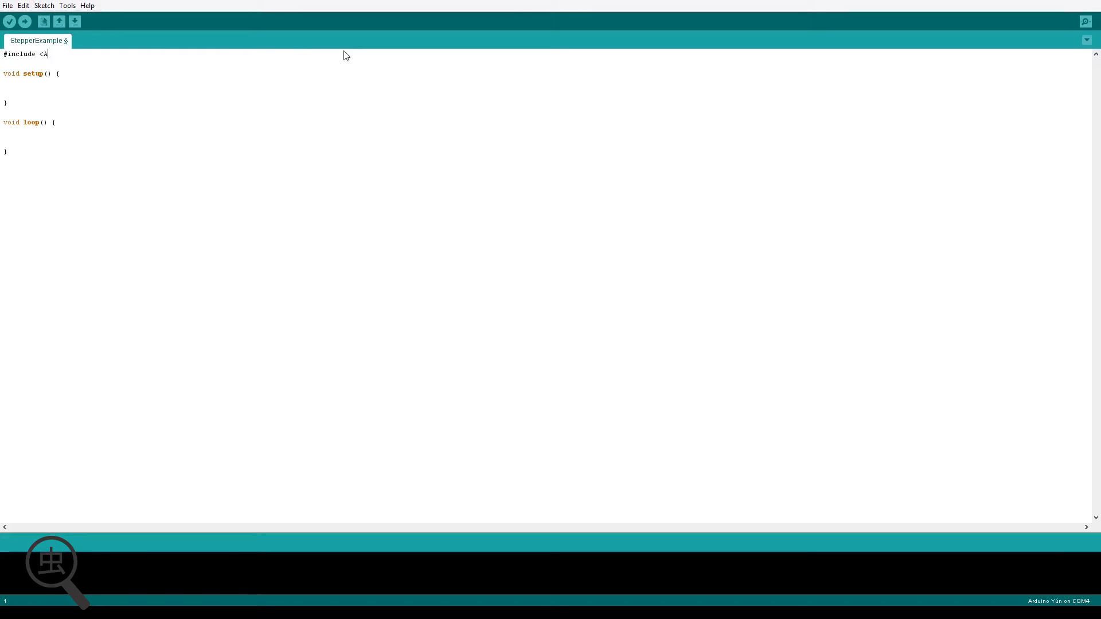
{"action": "type", "text": "ccelStepper.h>"}
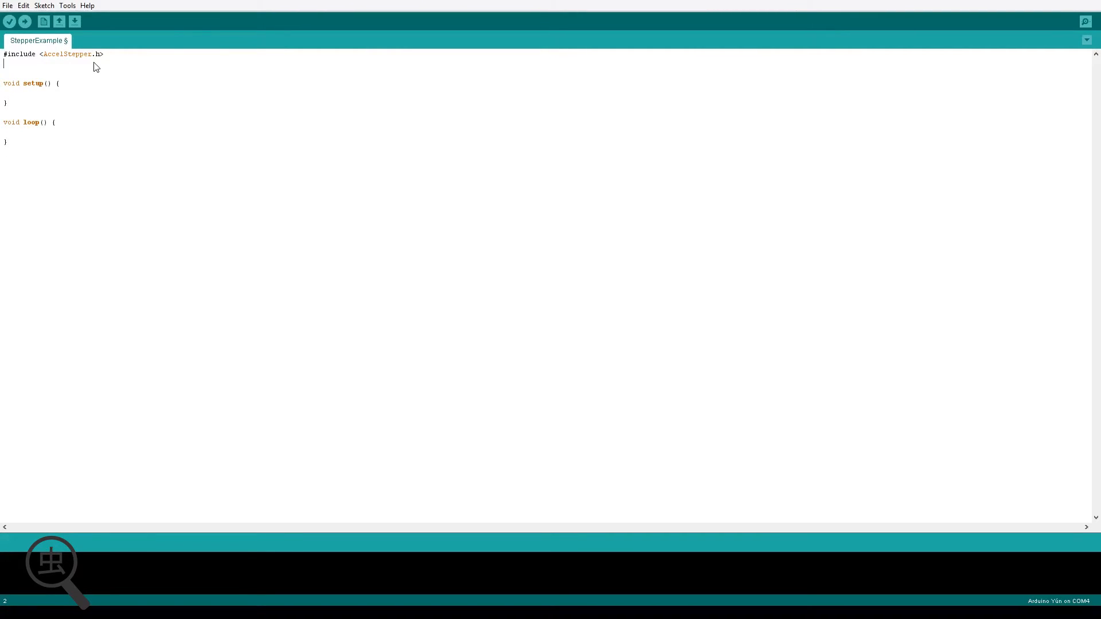
{"action": "type", "text": "#define HALFSTEP 8"}
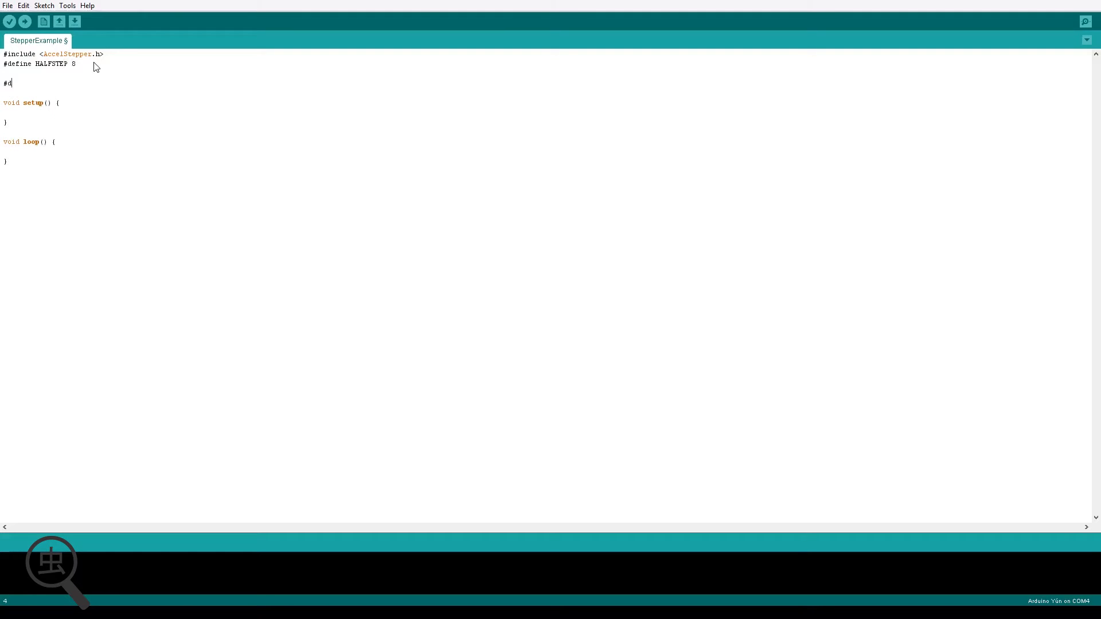
- Define motorPin1 as 8 and motorPin2 as 9
{"action": "type", "text": "efine mo"}
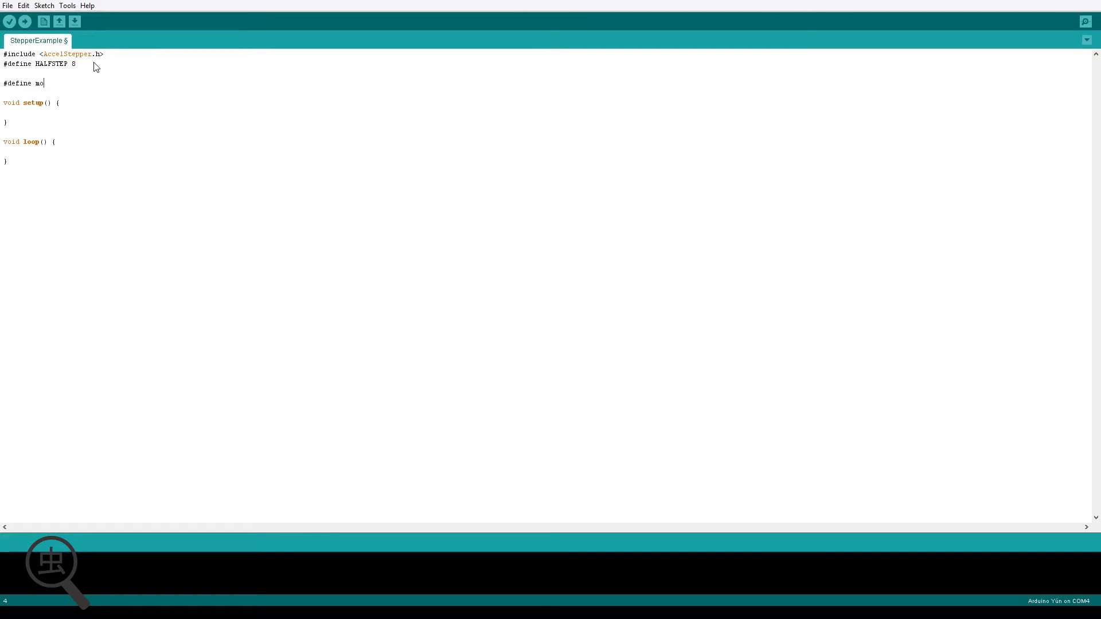
{"action": "type", "text": "torPin1"}
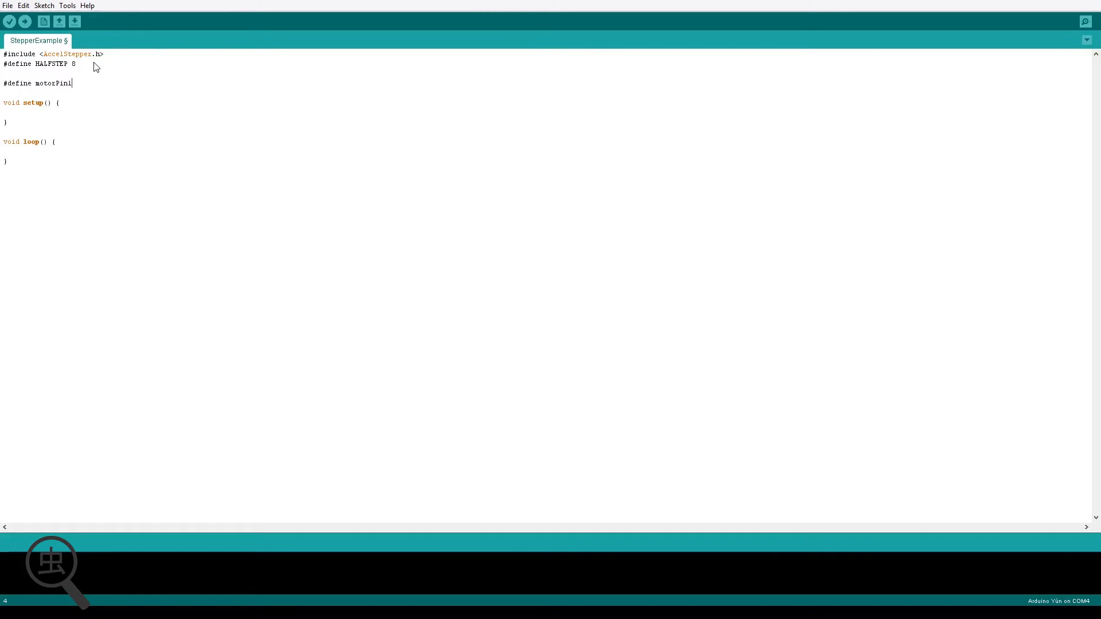
{"action": "type", "text": "8"}
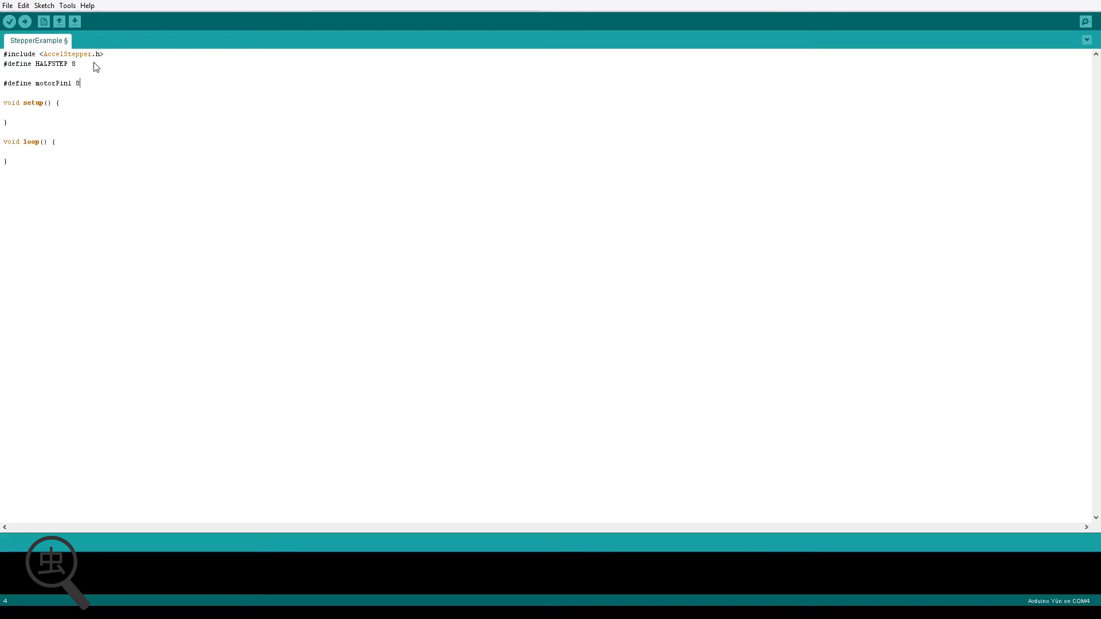
{"action": "key", "text": "Enter"}
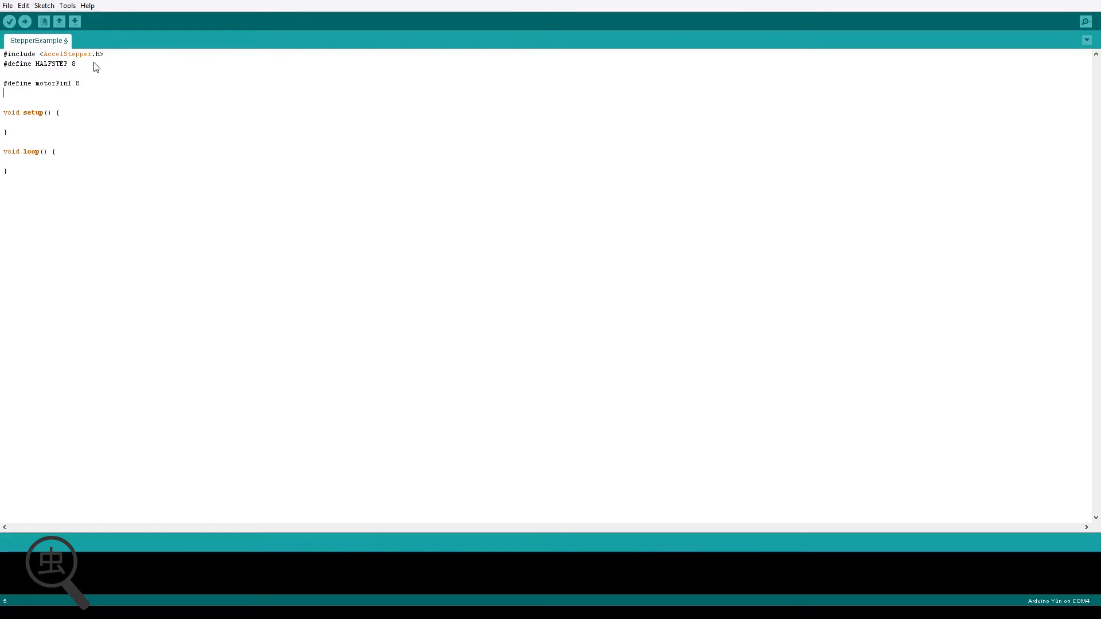
{"action": "type", "text": "#defi"}
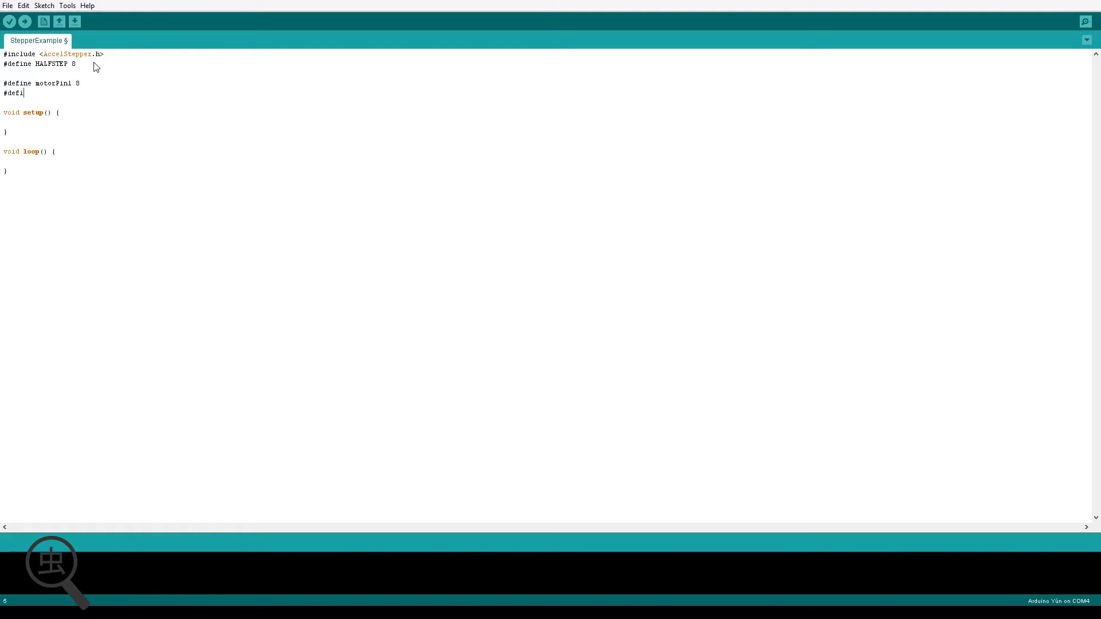
{"action": "type", "text": "ne motorPin2 9"}
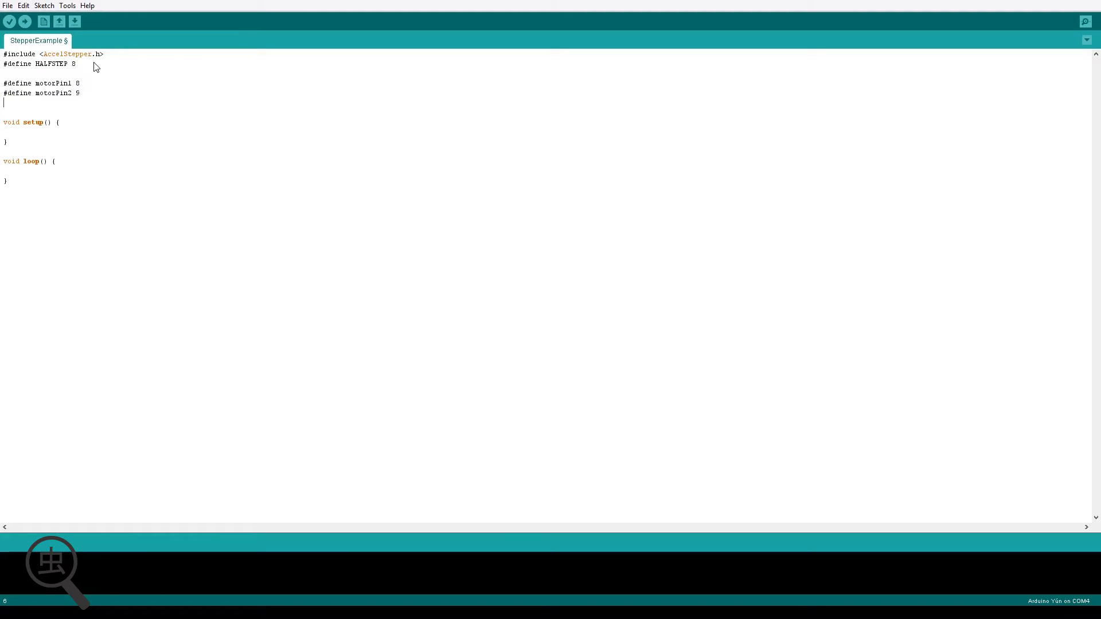
- Define motorPin3 as 10 and motorPin4 as 11
{"action": "type", "text": "#define m"}
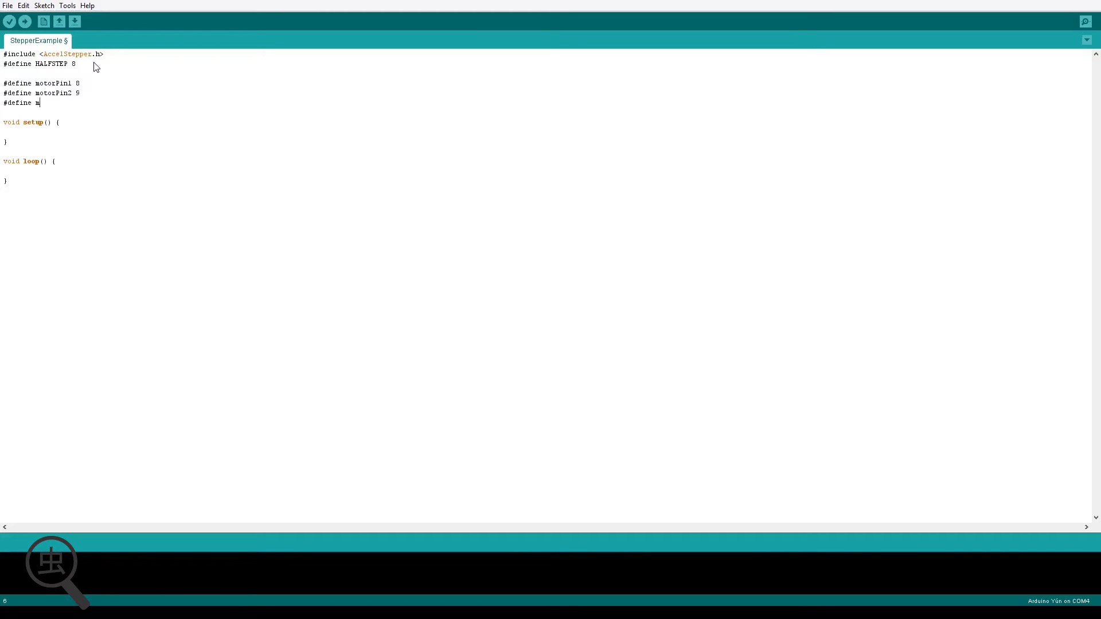
{"action": "type", "text": "otorPin3 10"}
{"action": "type", "text": "#d"}
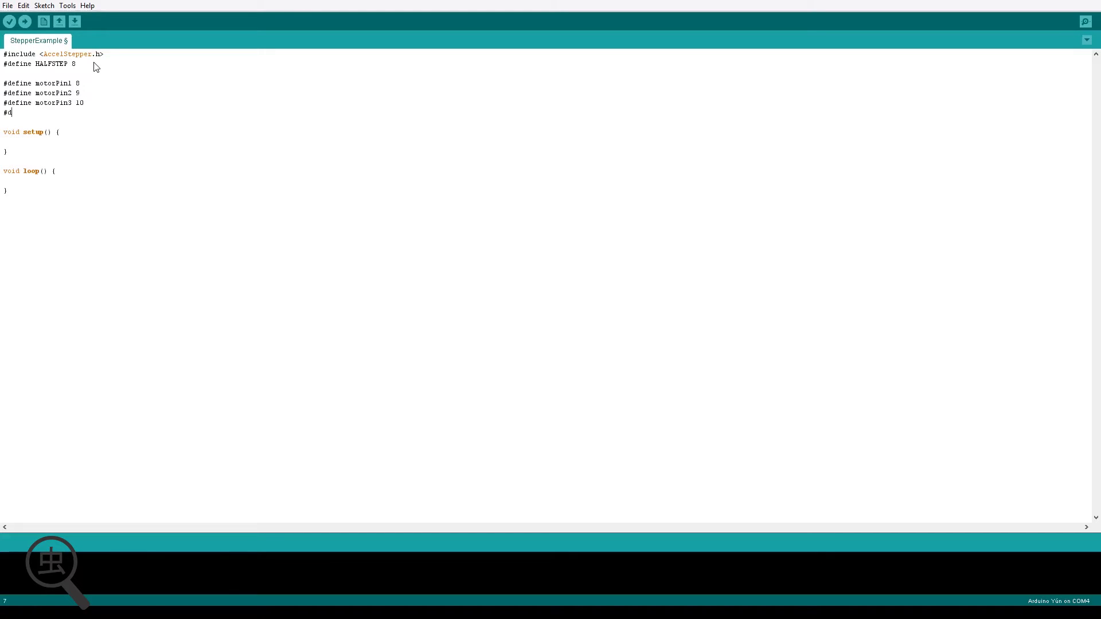
{"action": "type", "text": "efine motor"}
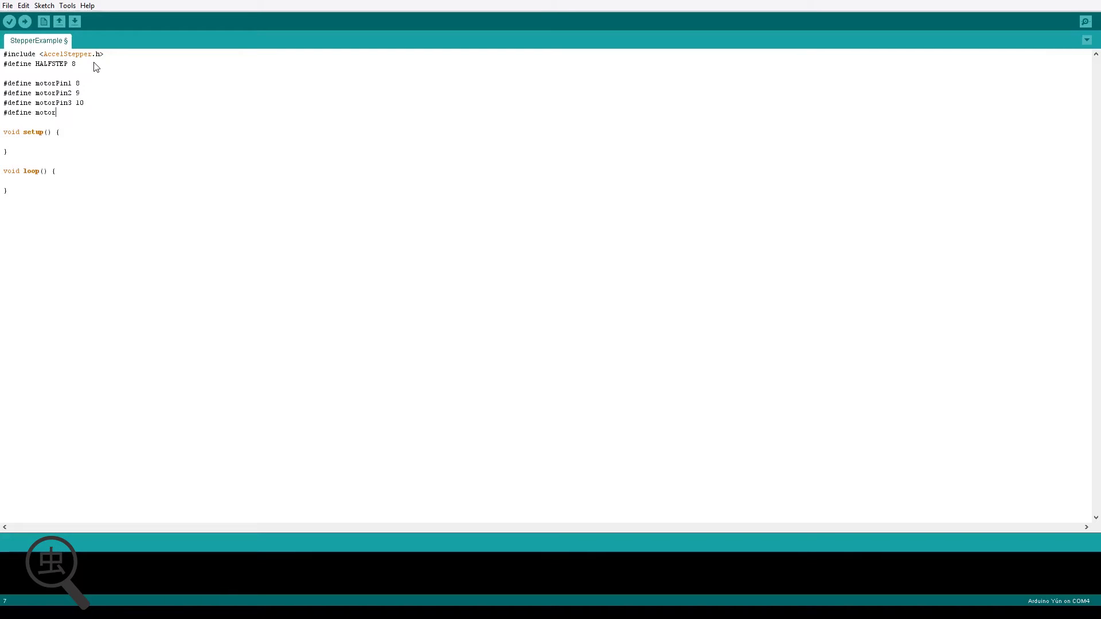
{"action": "type", "text": "Pin4 11"}
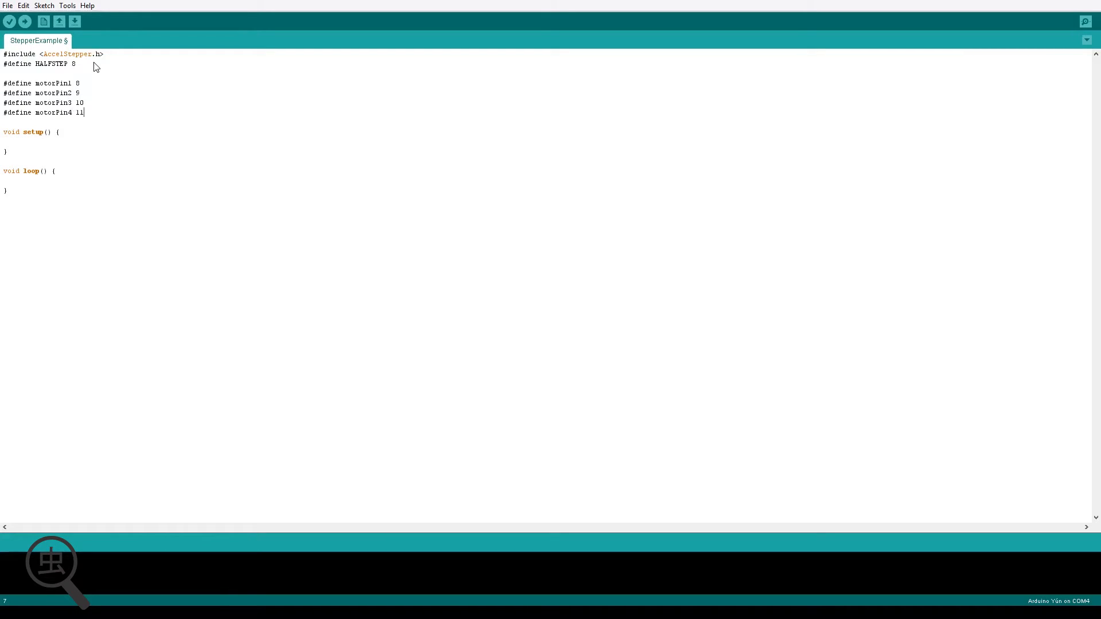
{"action": "key", "text": "Enter"}
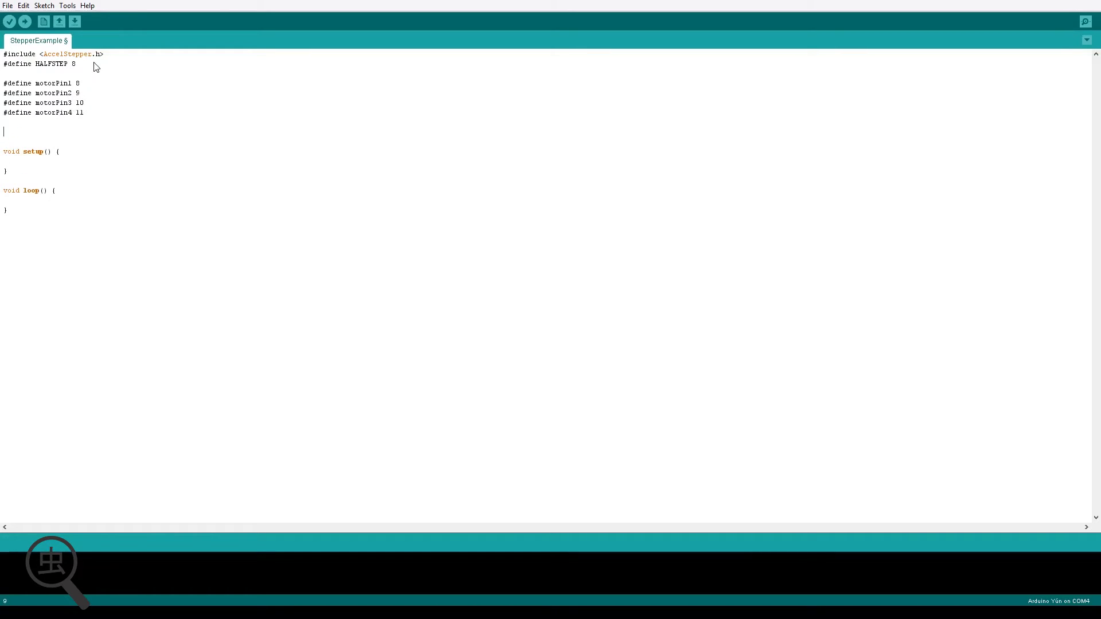
- Declare AccelStepper stepper1(HALFSTEP, motorPin1, motorPin3, motorPin2, motorPin4); above setup()
{"action": "type", "text": "Accel"}
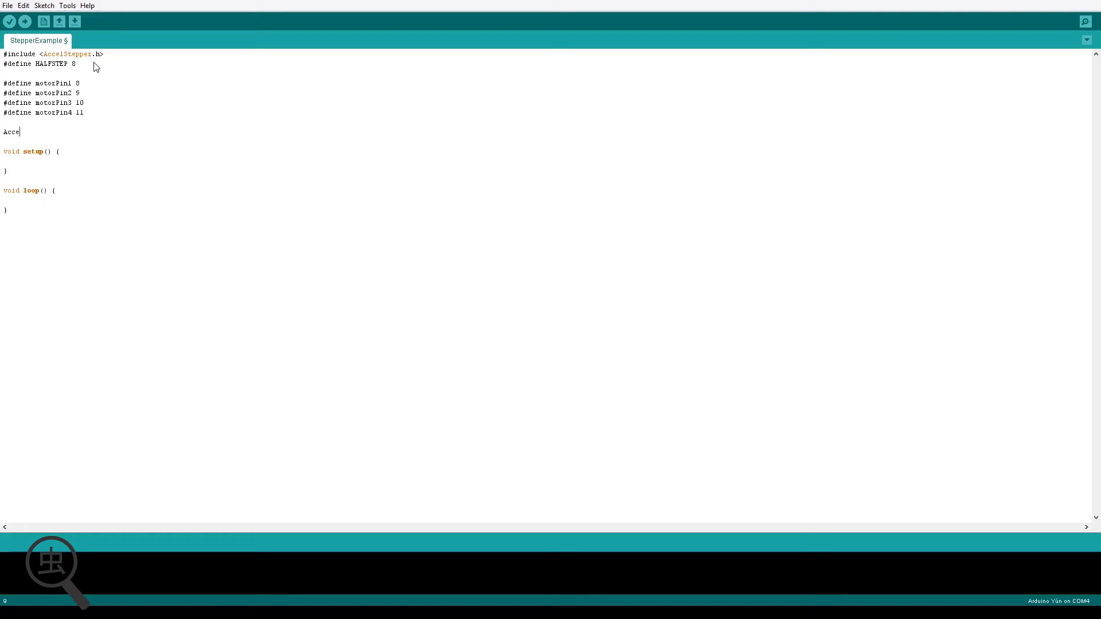
{"action": "type", "text": "Step"}
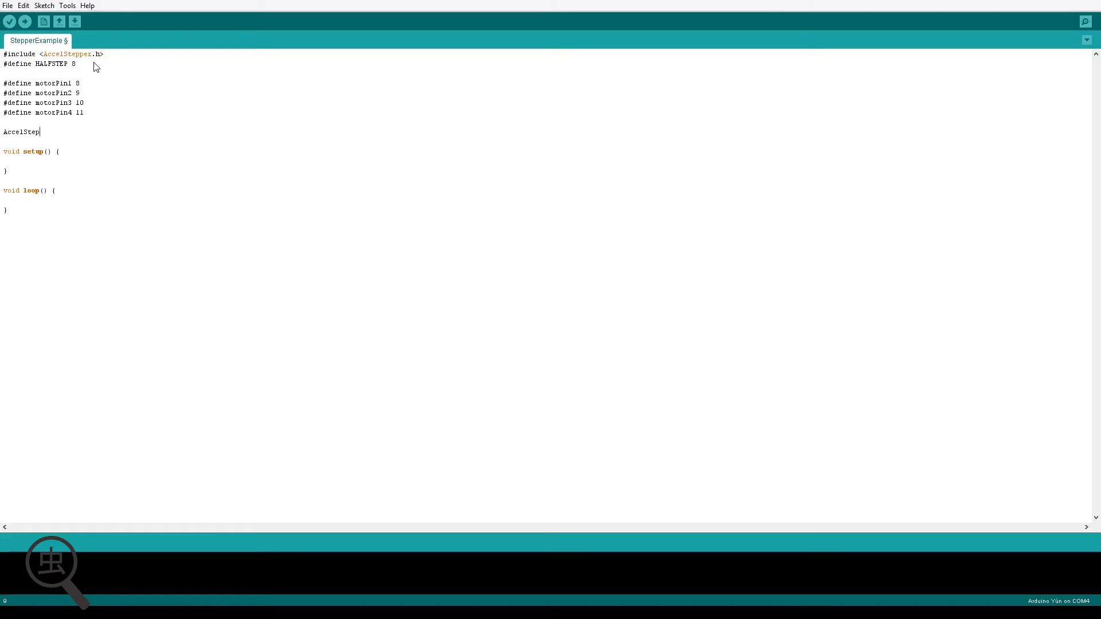
{"action": "type", "text": "per steppe"}
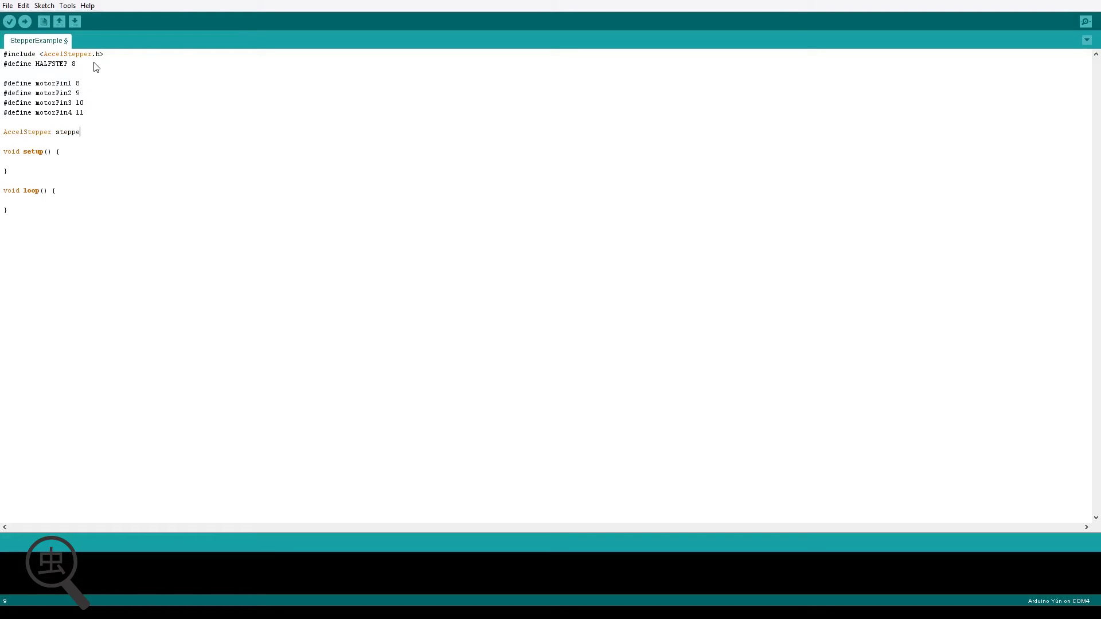
{"action": "type", "text": "r1("}
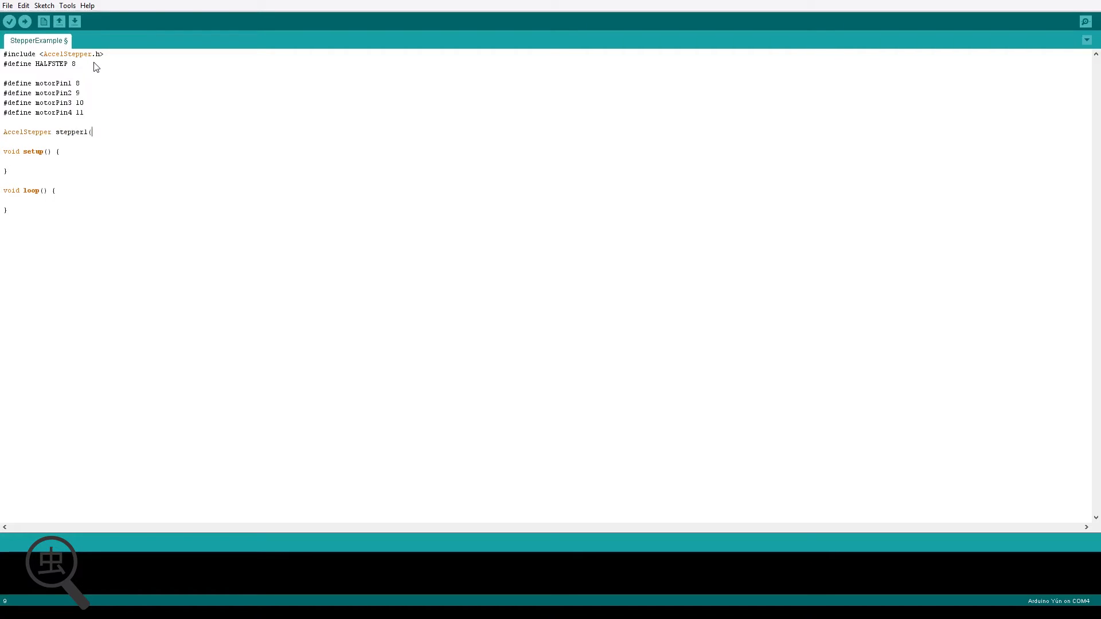
{"action": "type", "text": "HALFSTEP"}
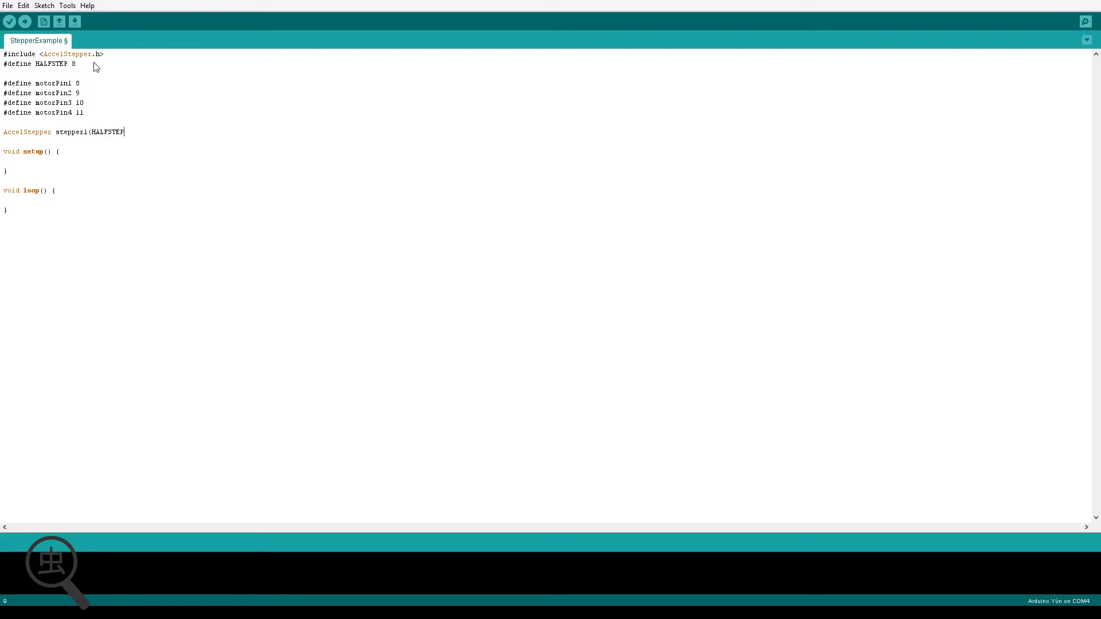
{"action": "type", "text": ", motorPin1,"}
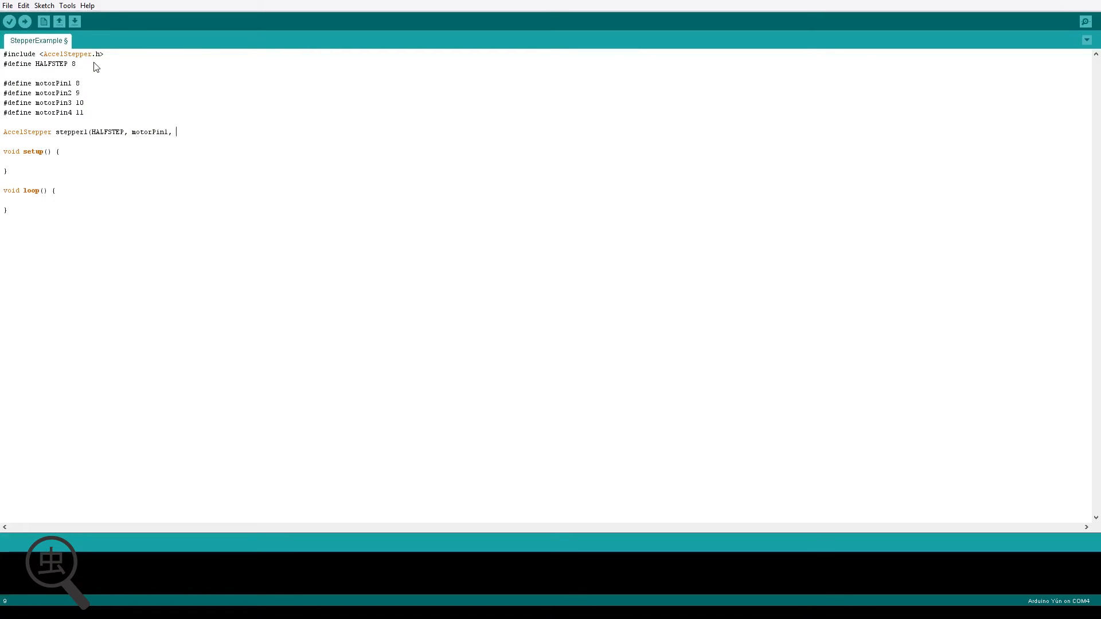
{"action": "type", "text": "motor"}
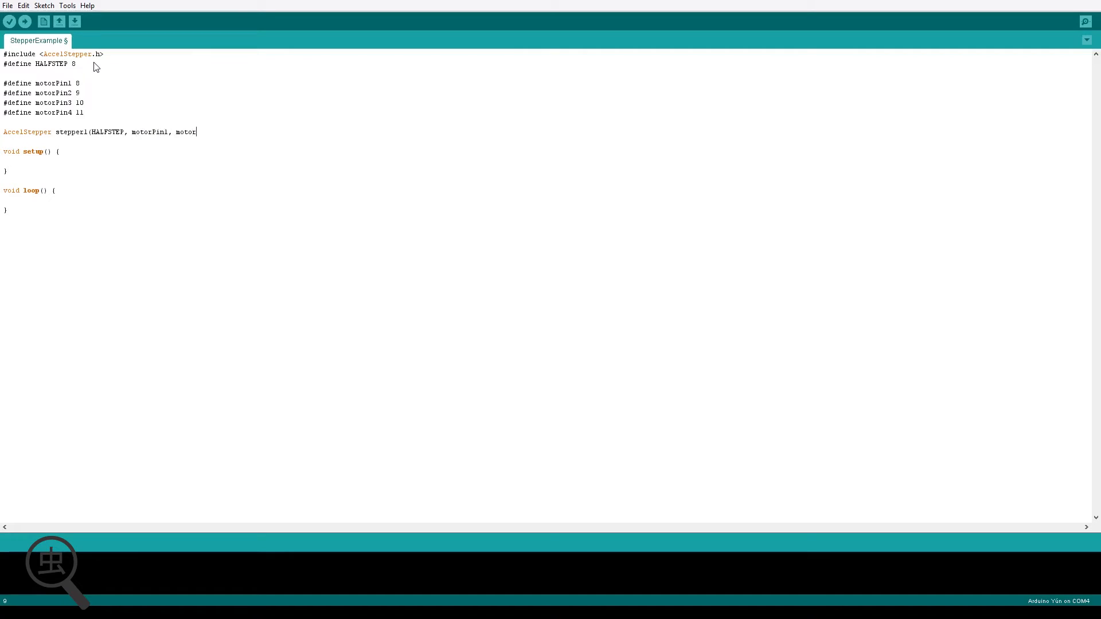
{"action": "type", "text": "Pin3, motorPin2, m"}
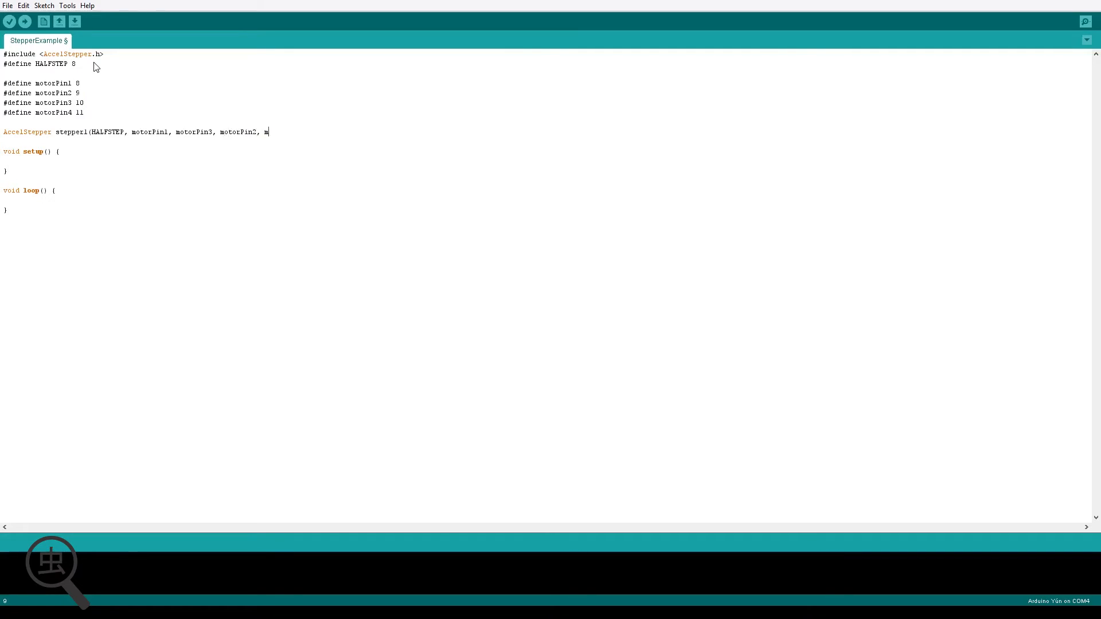
{"action": "type", "text": "otorPin4"}
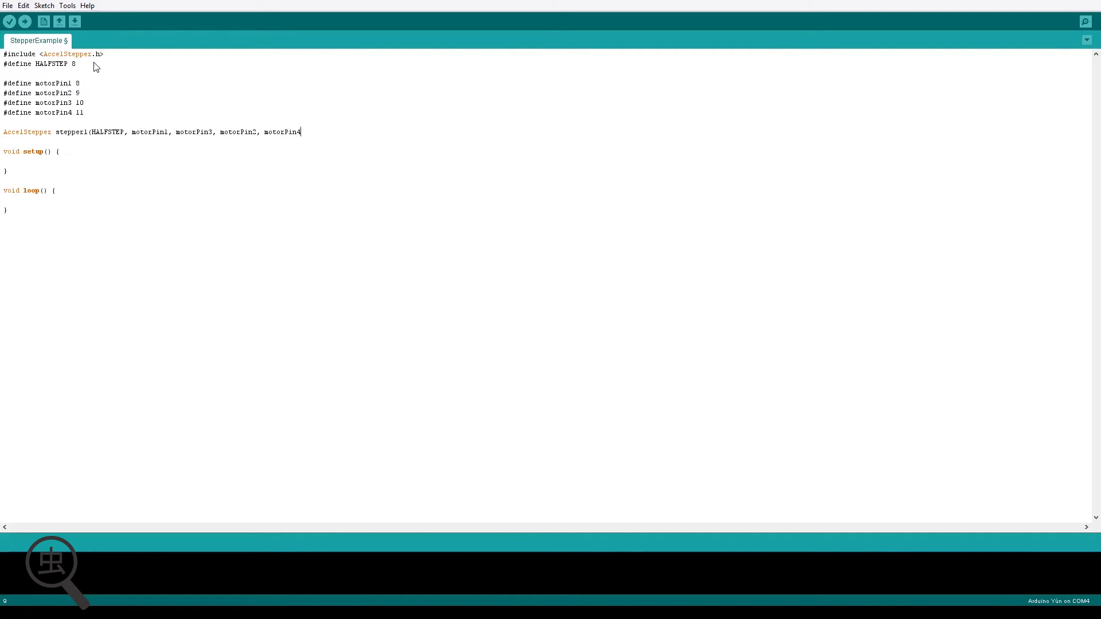
{"action": "type", "text": ");"}
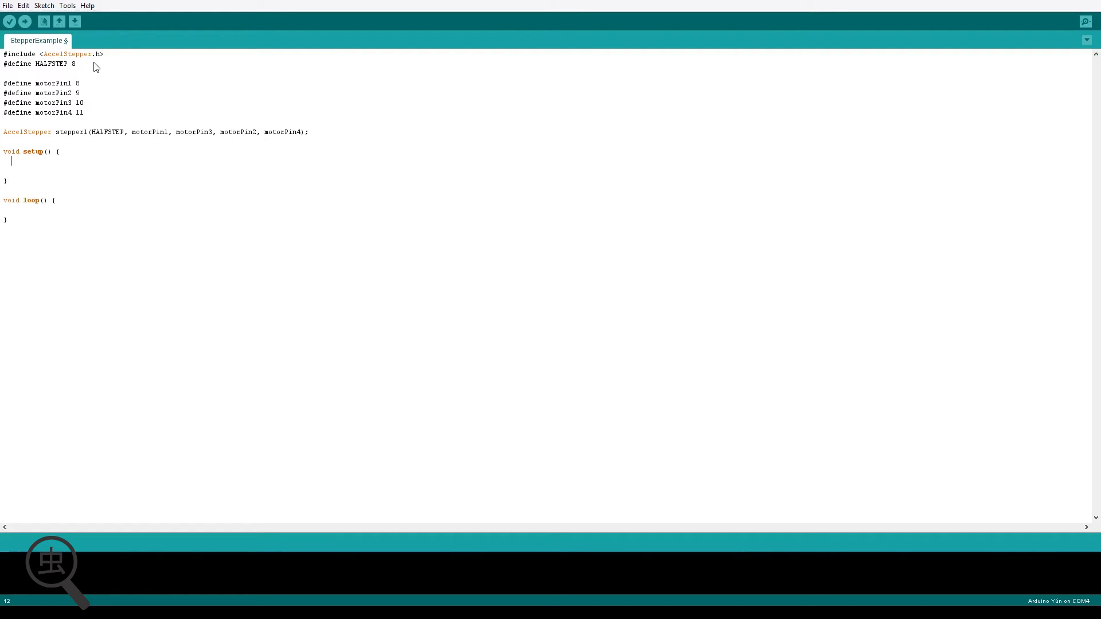
- In setup(), set stepper1 max speed to 5000.0 and acceleration to 500.0
{"action": "type", "text": "stepper1"}
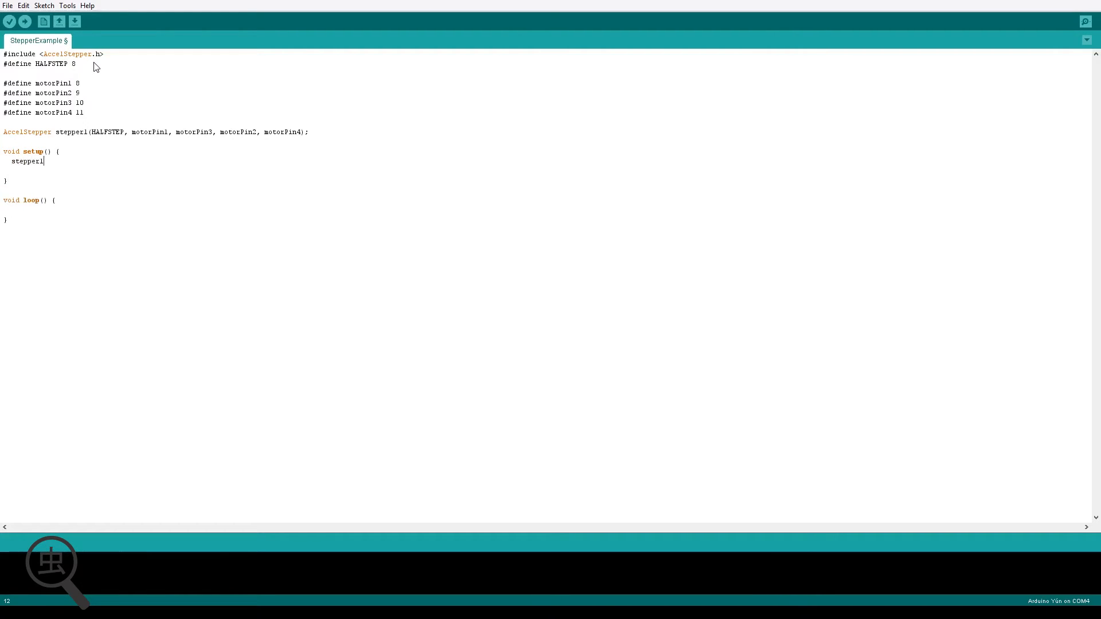
{"action": "type", "text": "."}
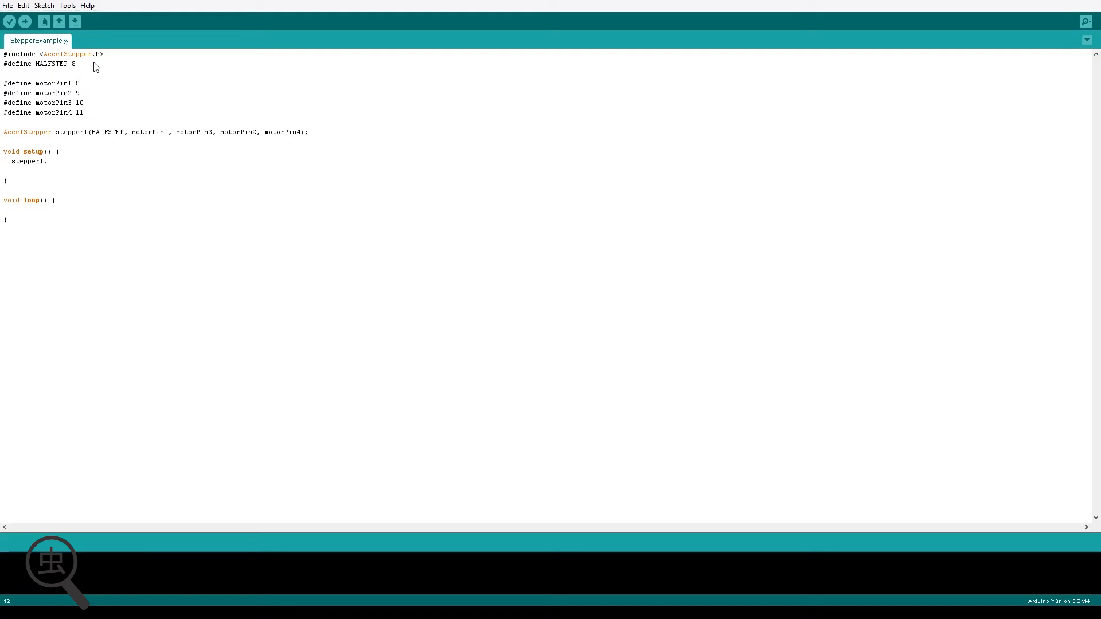
{"action": "type", "text": "setMaxsp"}
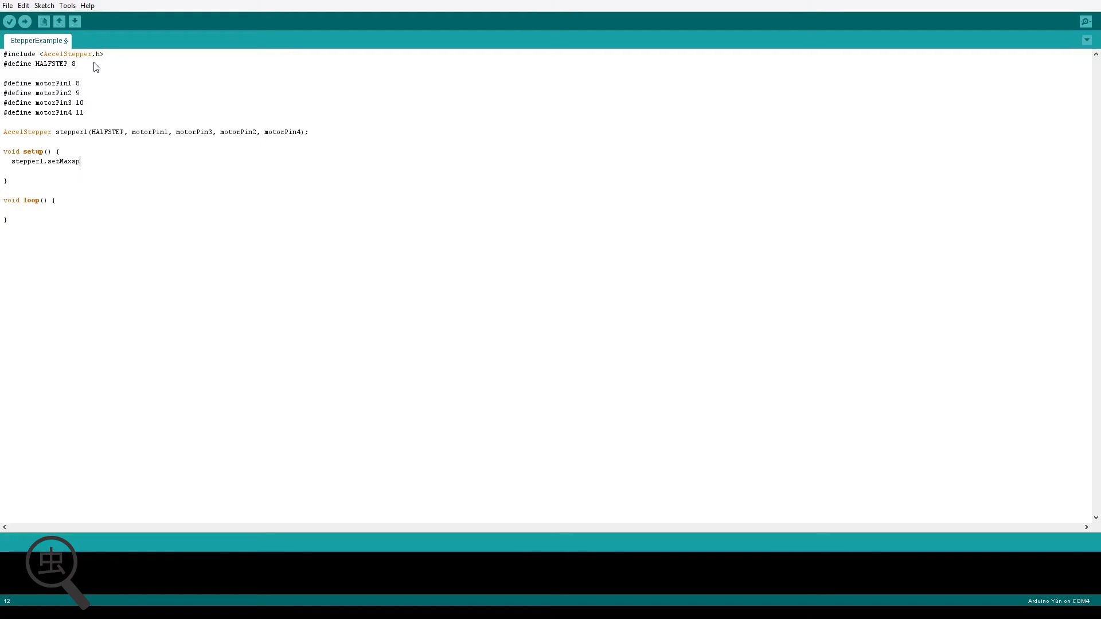
{"action": "type", "text": "eed(5"}
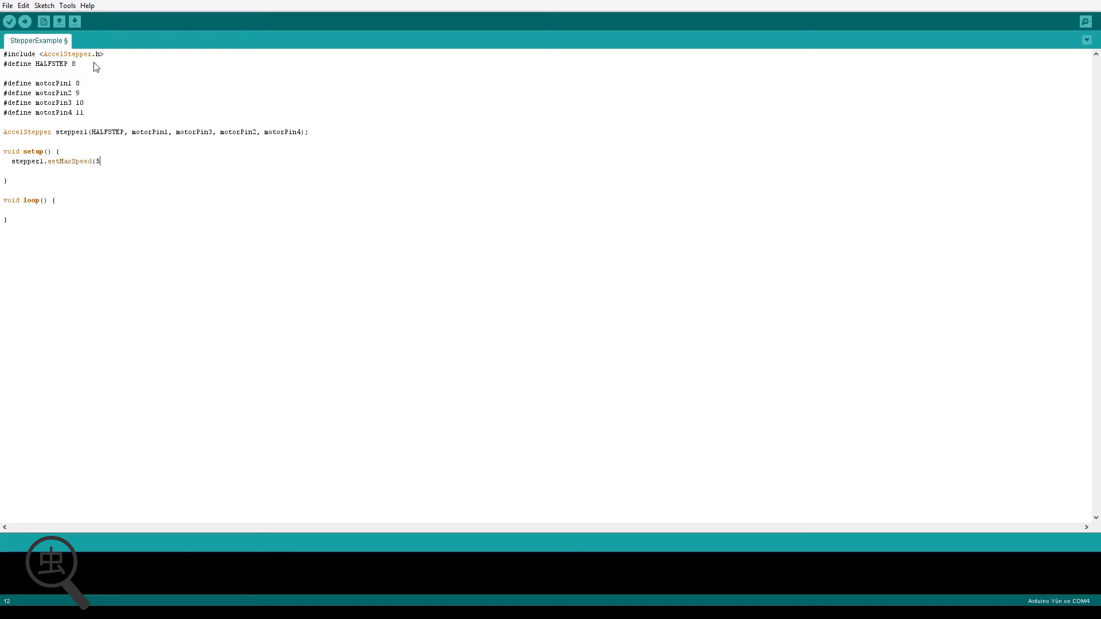
{"action": "type", "text": "000.0);"}
{"action": "type", "text": "stepp"}
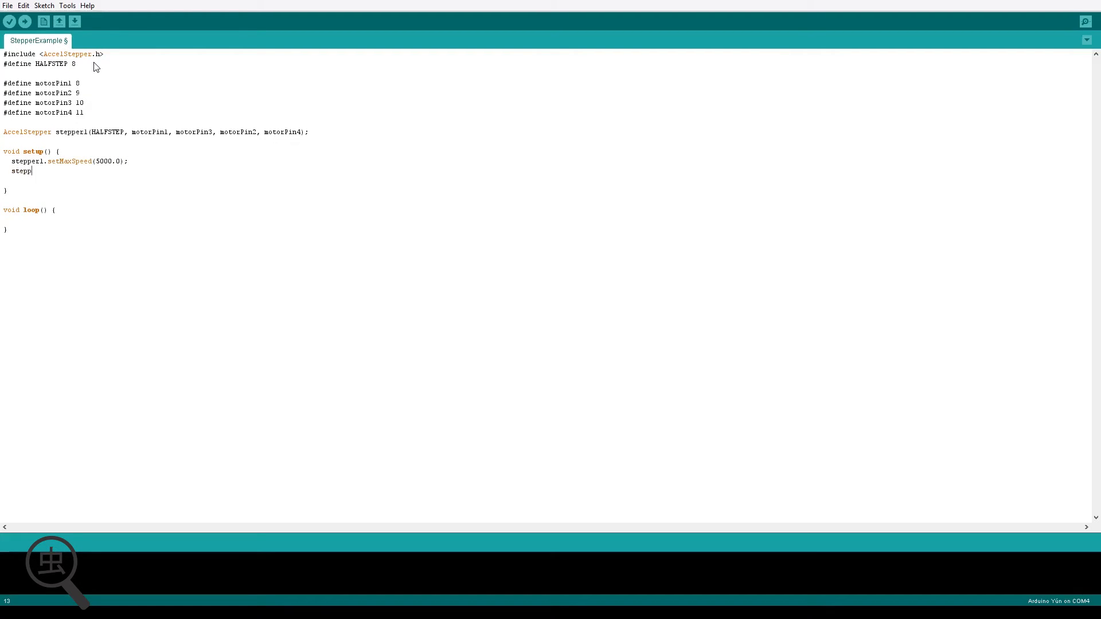
{"action": "type", "text": "er1."}
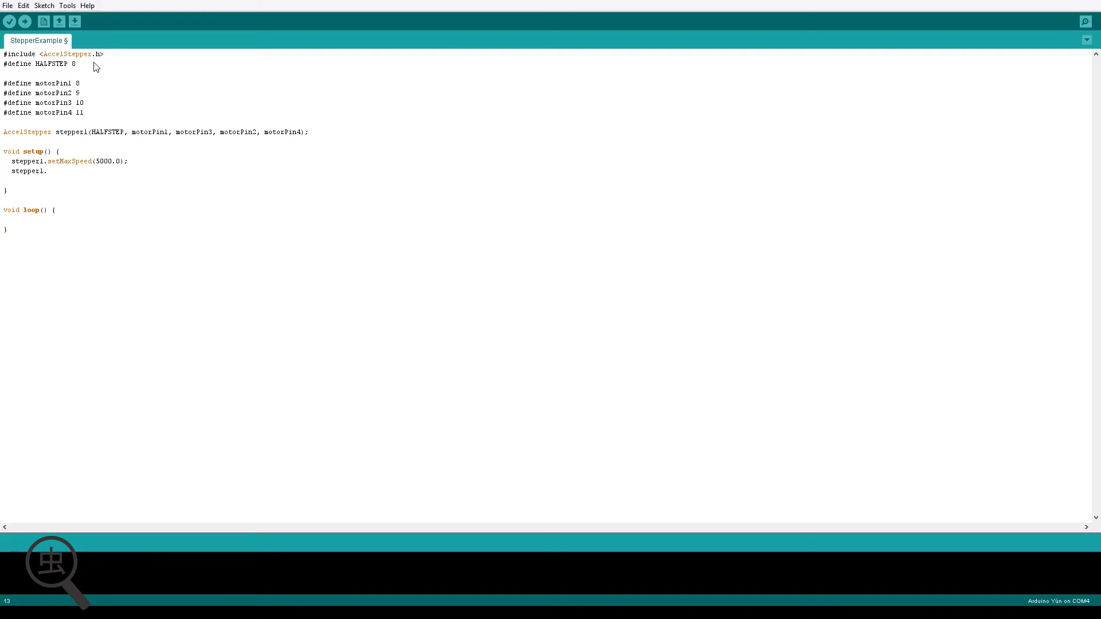
{"action": "type", "text": "setAc"}
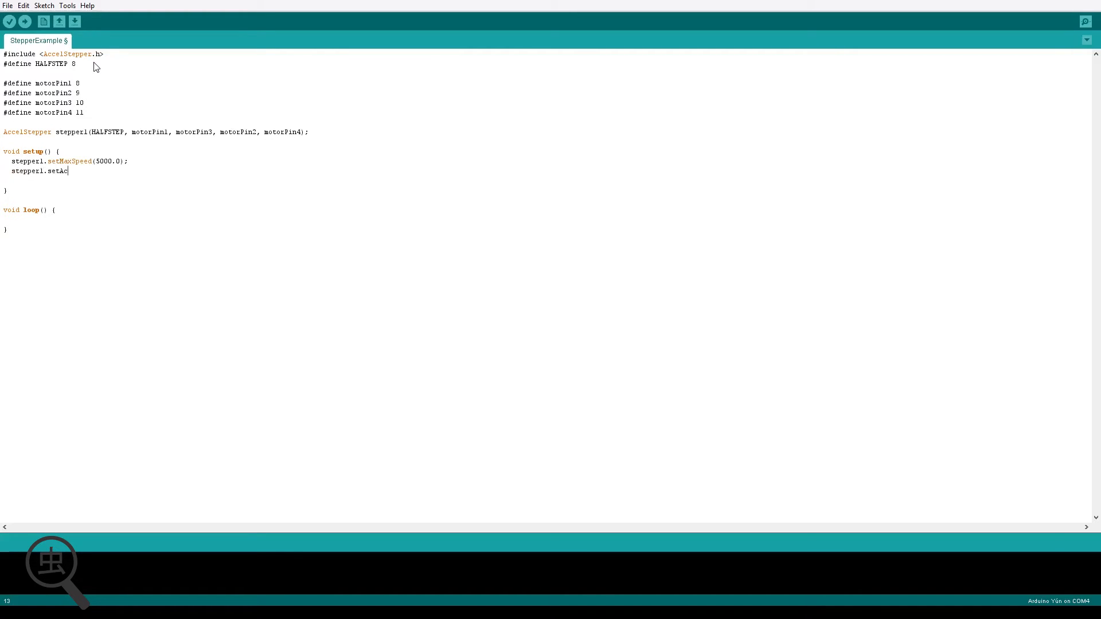
{"action": "type", "text": "celeration"}
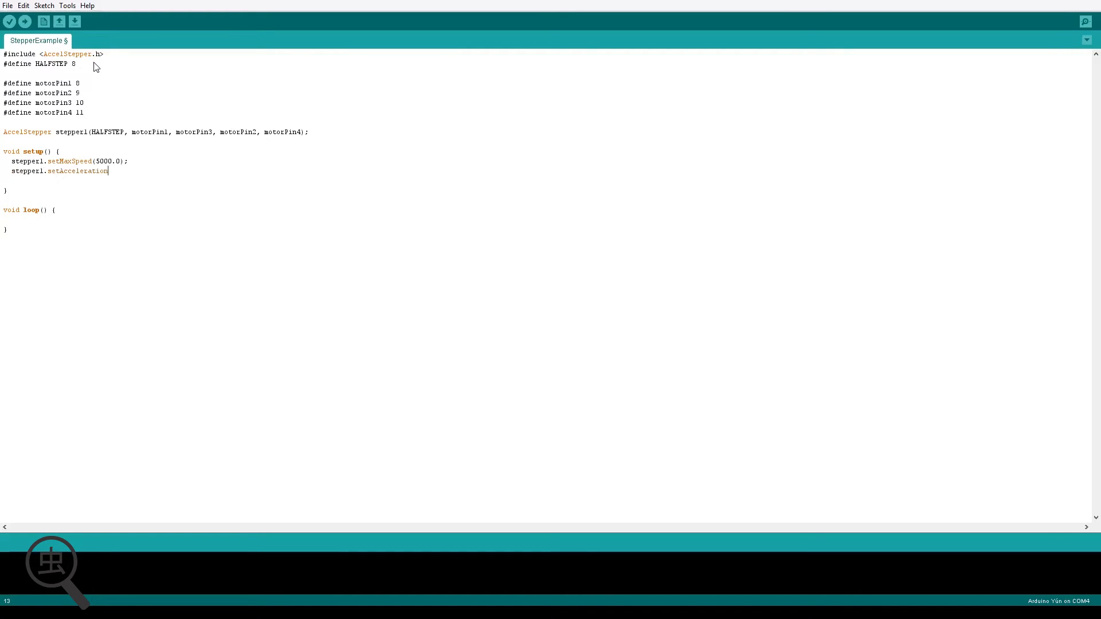
{"action": "type", "text": "(500.0);"}
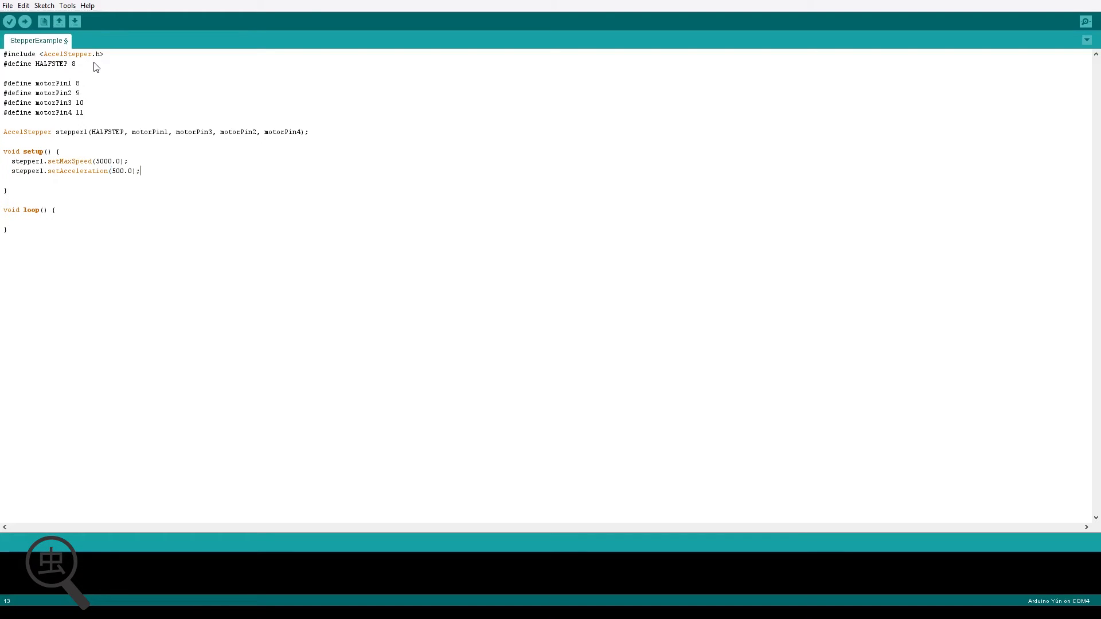
- In setup(), set stepper1 speed to 200 and moveTo(2500)
{"action": "type", "text": "stepper1."}
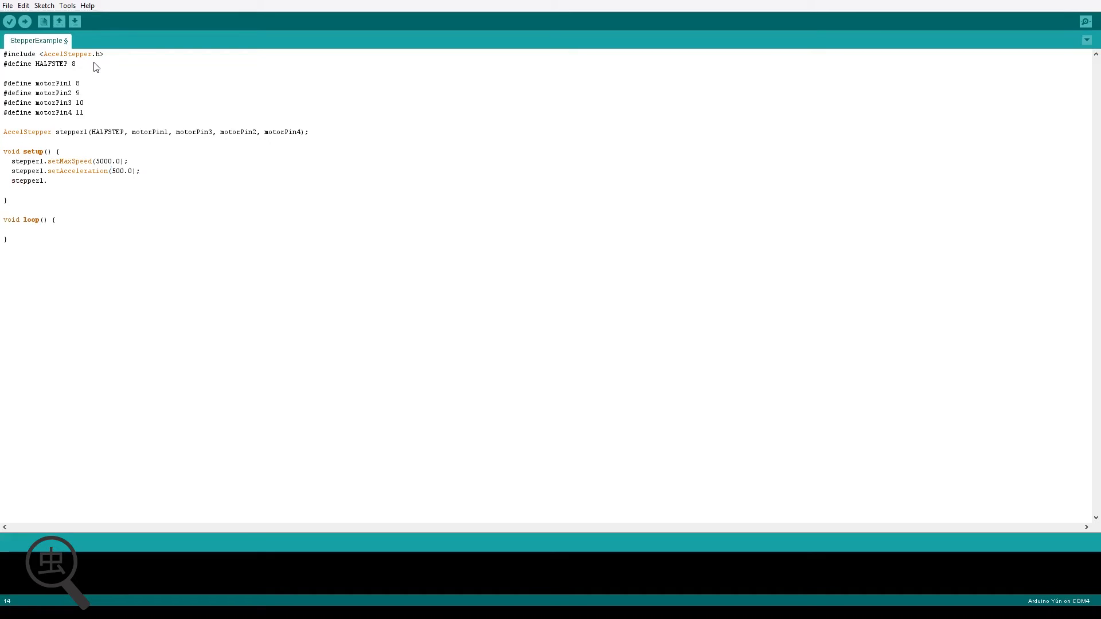
{"action": "type", "text": "setSpeed"}
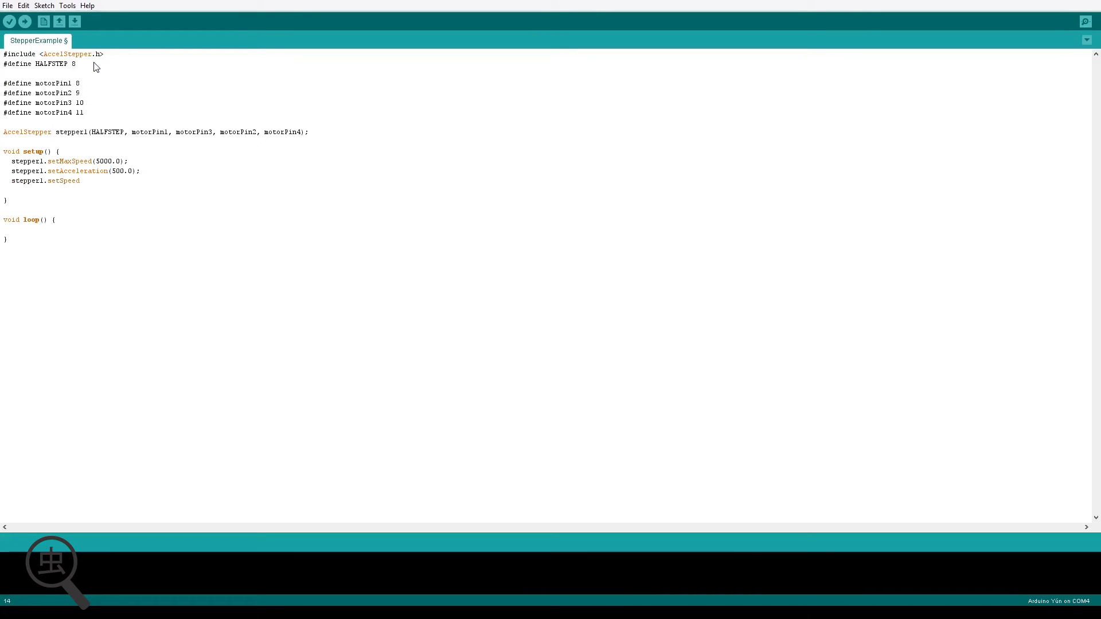
{"action": "type", "text": "(200);"}
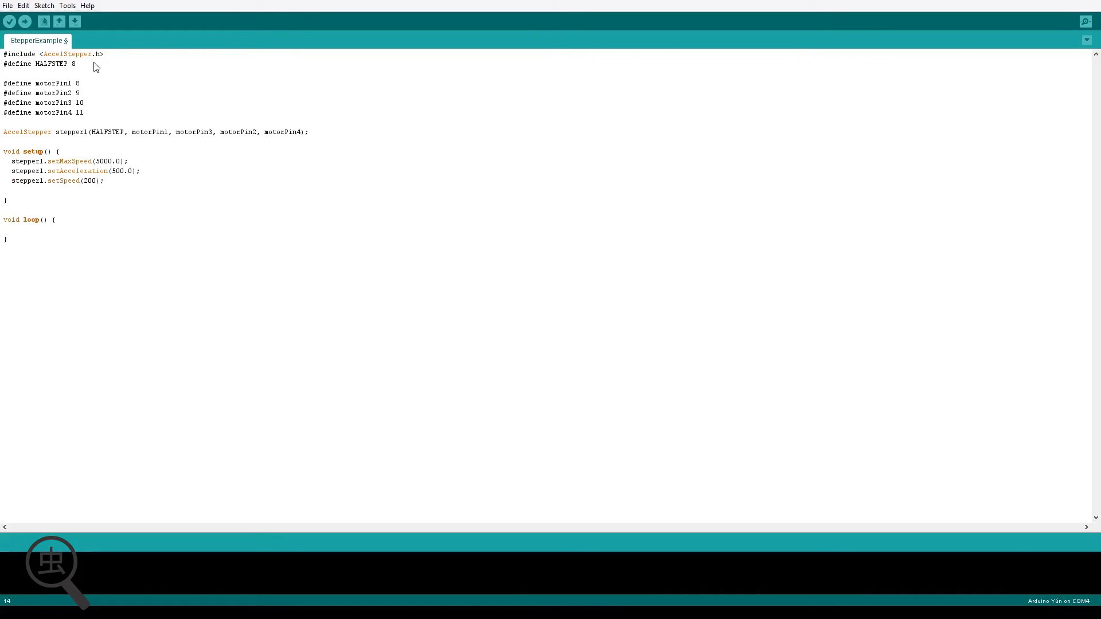
{"action": "type", "text": "9"}
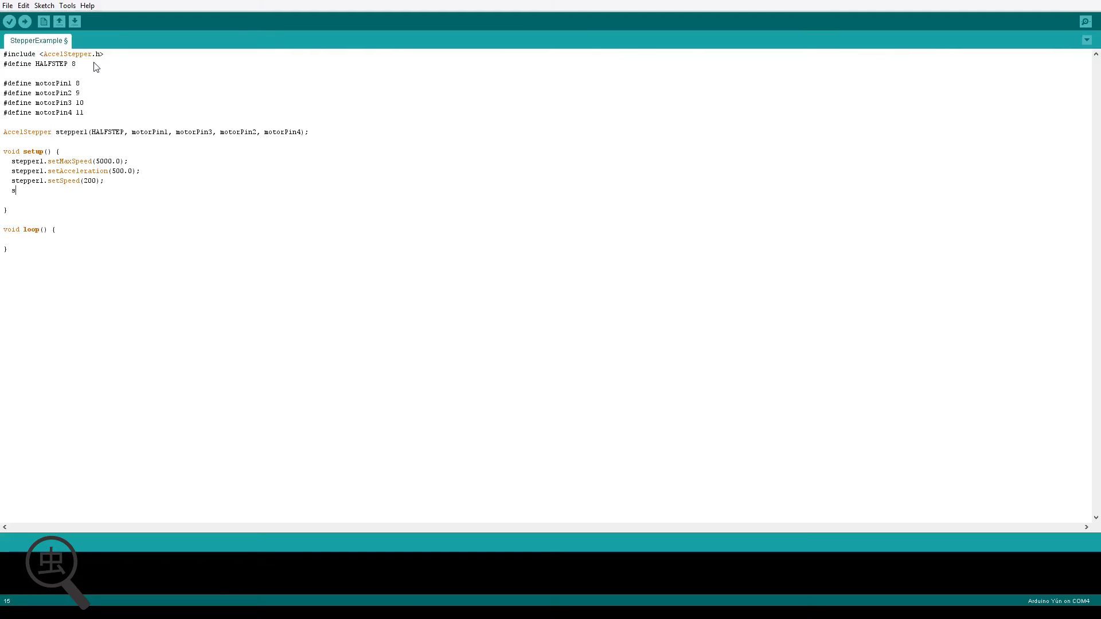
{"action": "type", "text": "tepper1"}
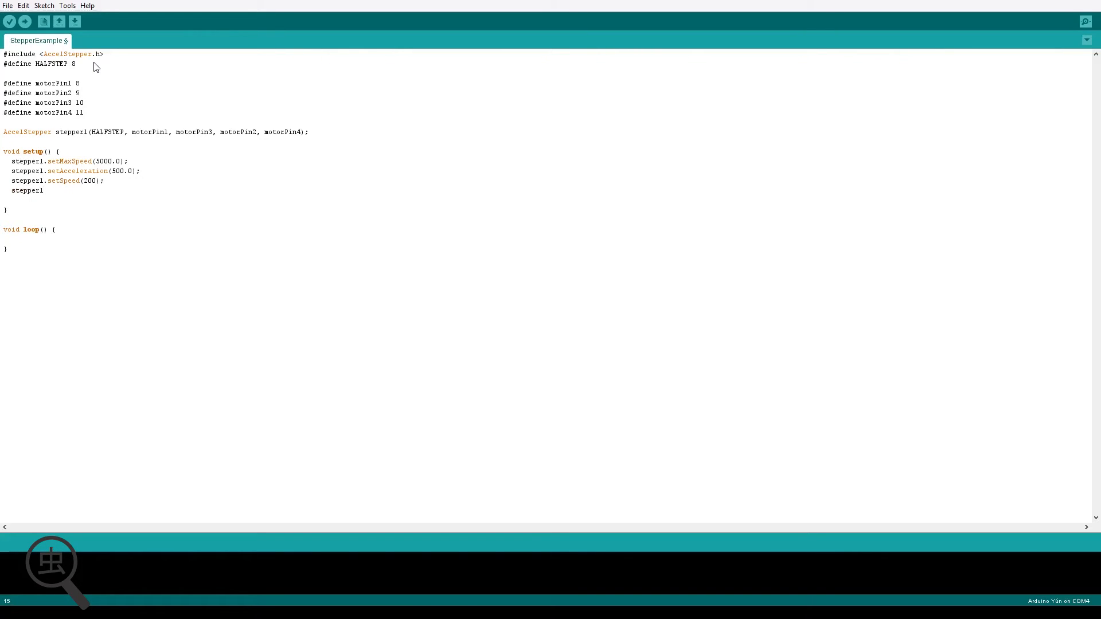
{"action": "type", "text": ".moto("}
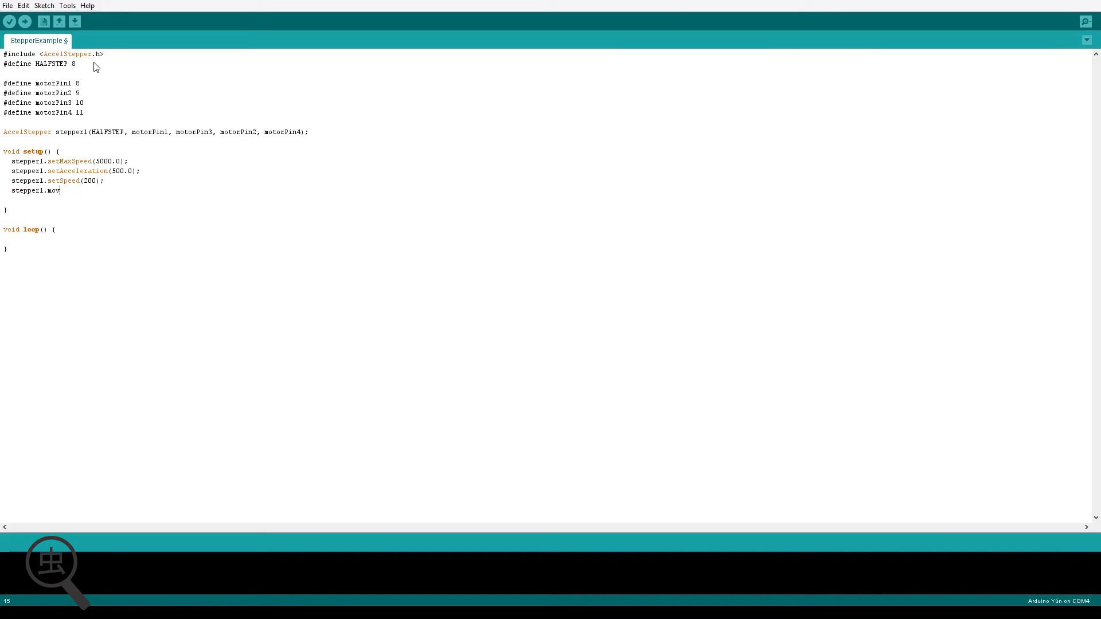
{"action": "type", "text": "eto(2500"}
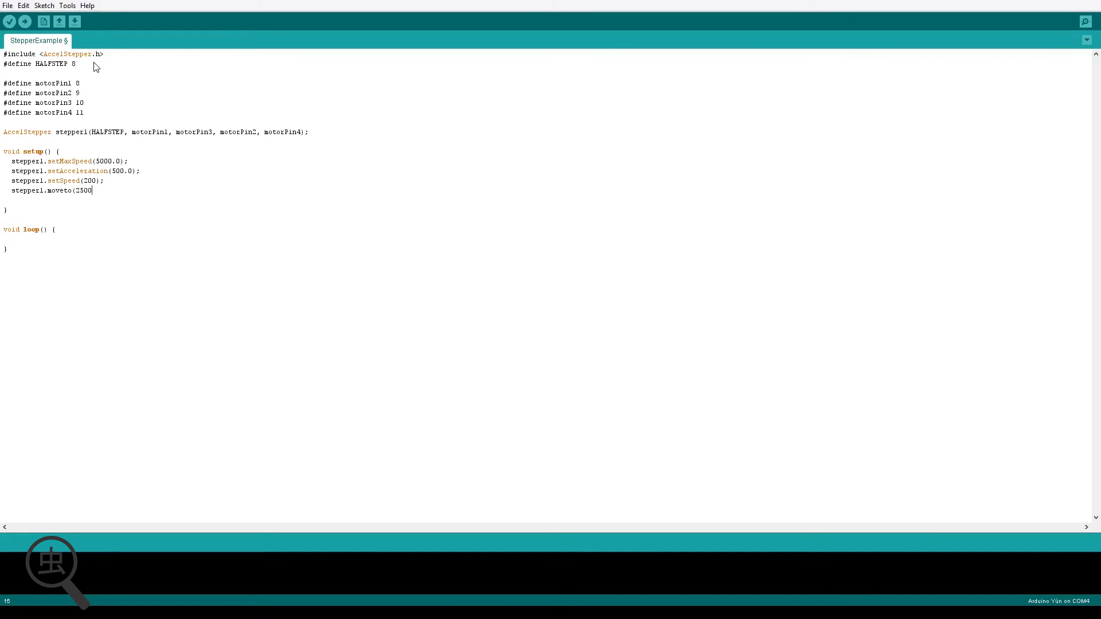
{"action": "type", "text": ");"}
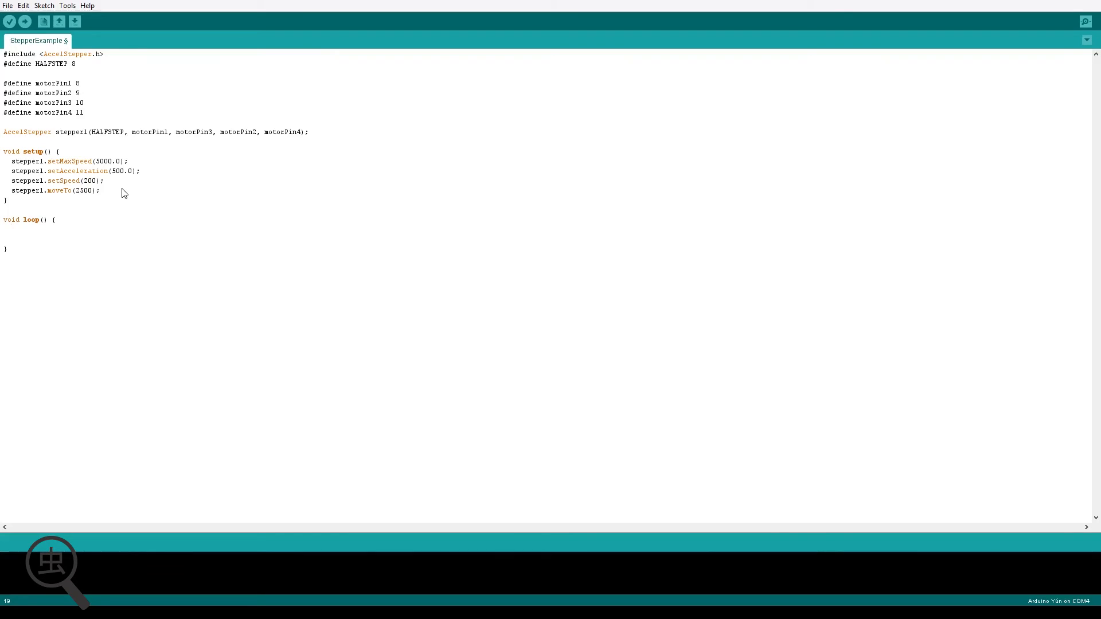
- In loop(), write the condition if ( stepper1.distanceToGo() == 0 ) {
{"action": "left_click", "coordinate": [11, 238]}
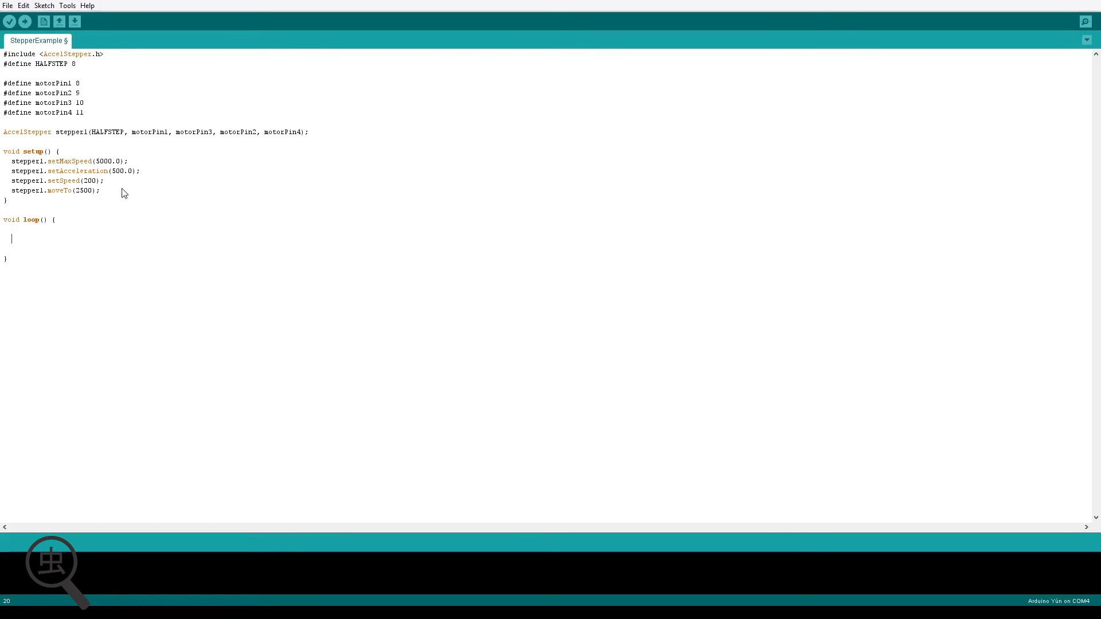
{"action": "type", "text": "if"}
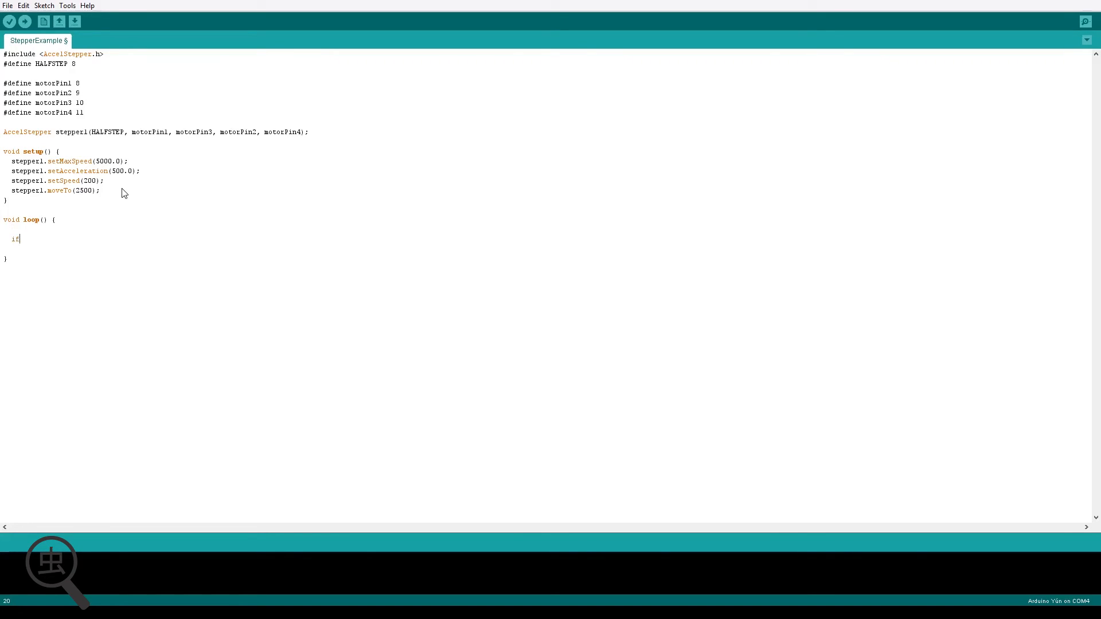
{"action": "type", "text": "( stepper1"}
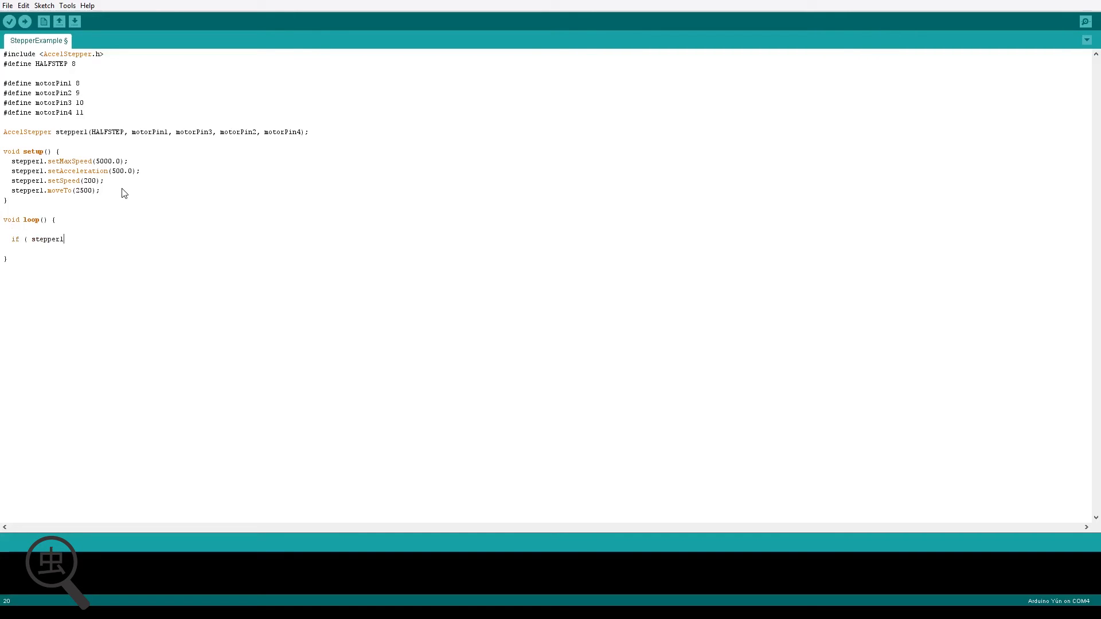
{"action": "type", "text": ".dist"}
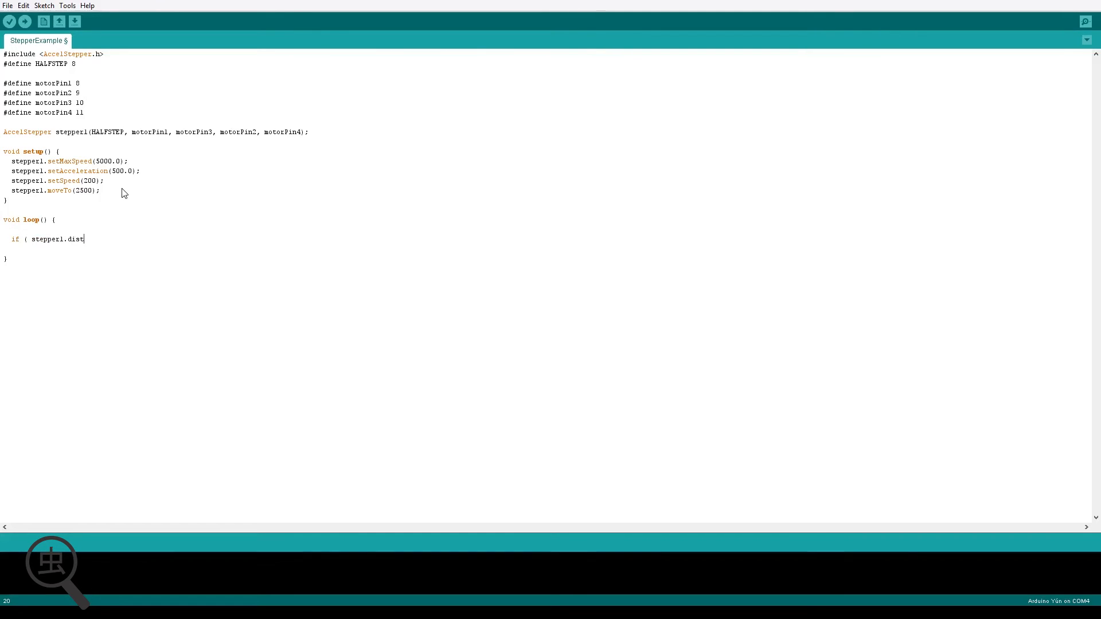
{"action": "type", "text": "anceT"}
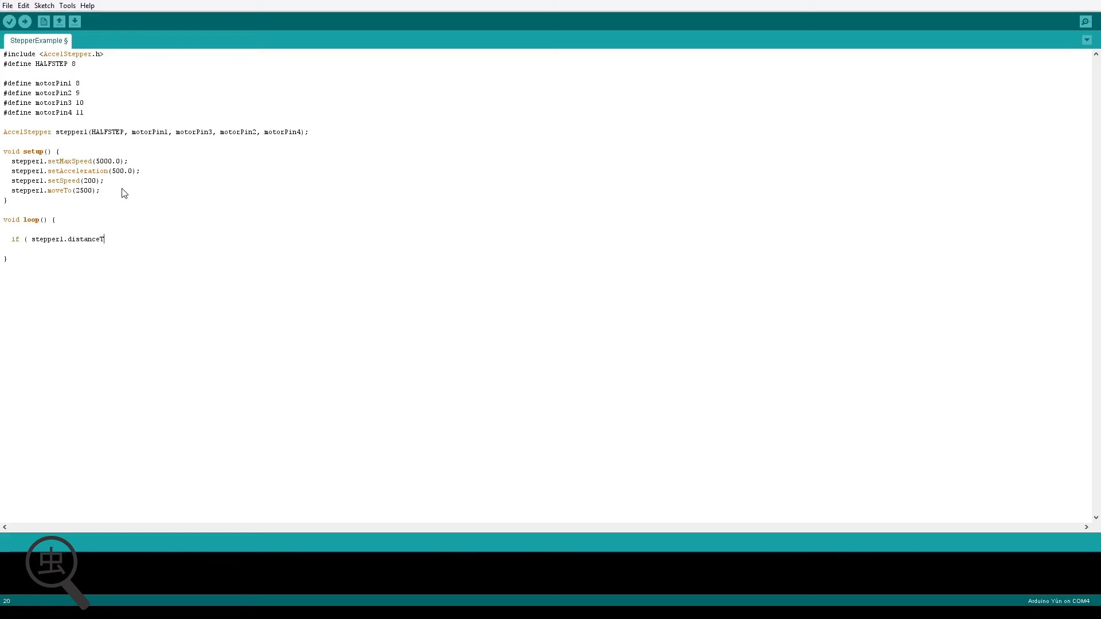
{"action": "type", "text": "o"}
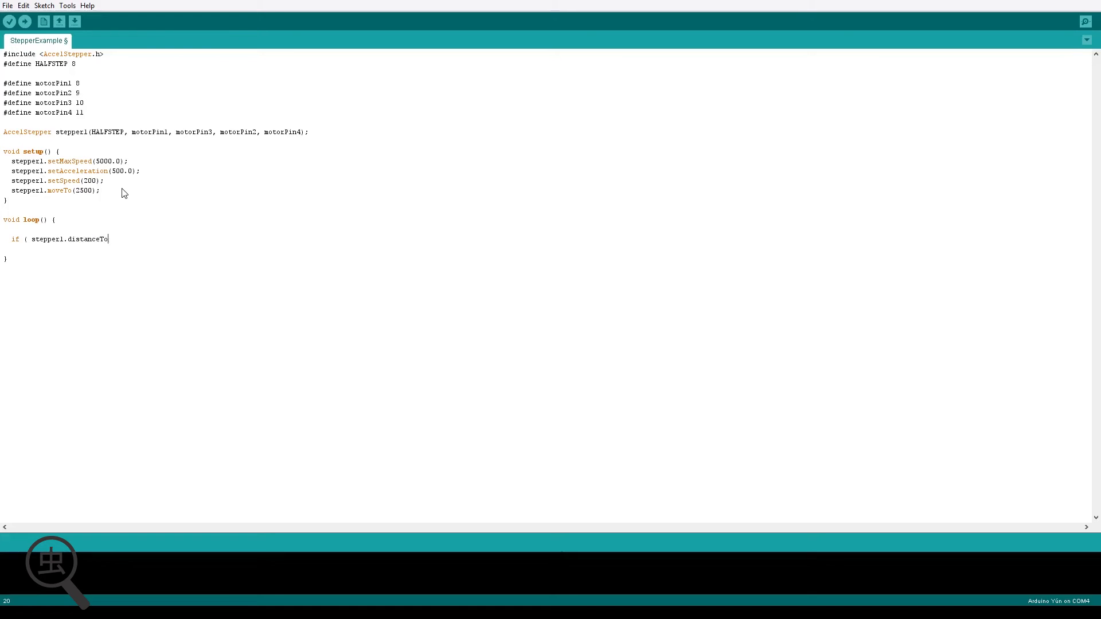
{"action": "type", "text": "Go()"}
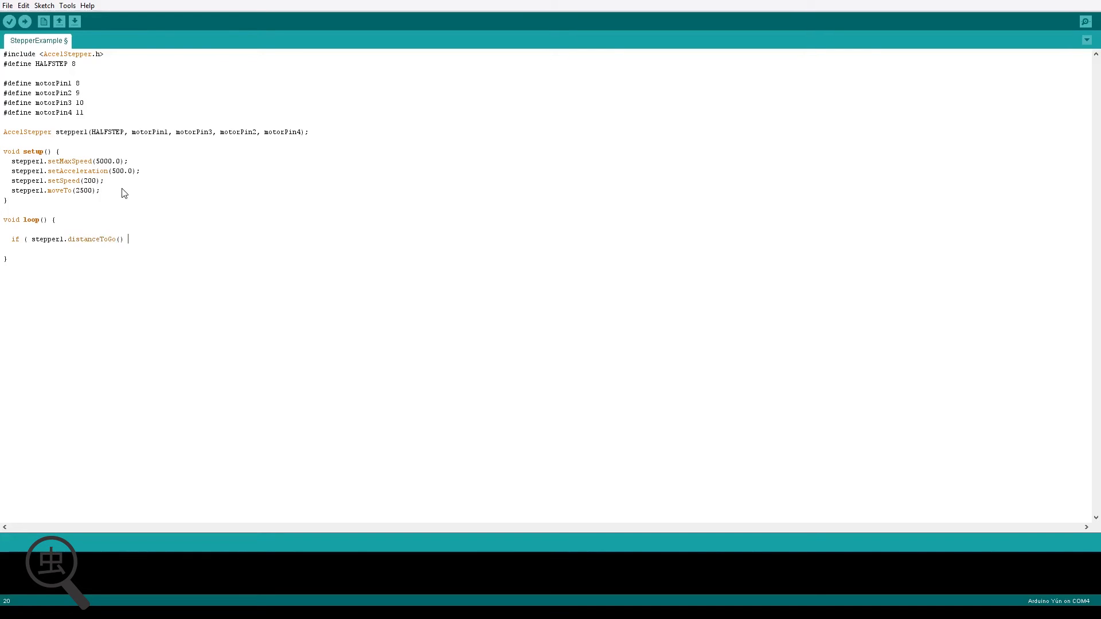
{"action": "type", "text": "== 0"}
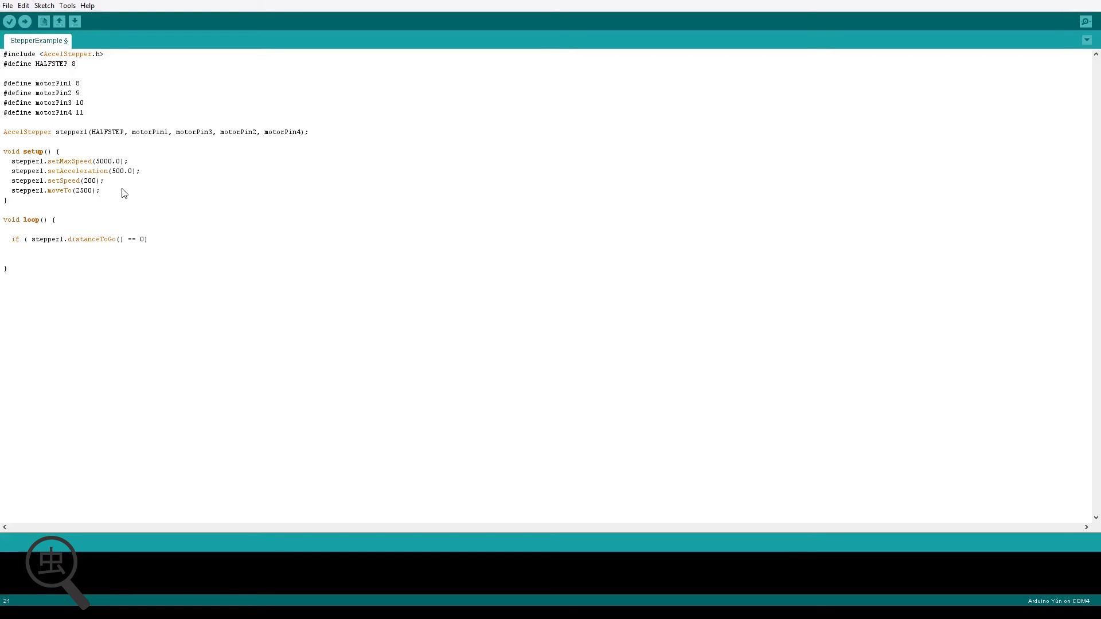
{"action": "type", "text": "{"}
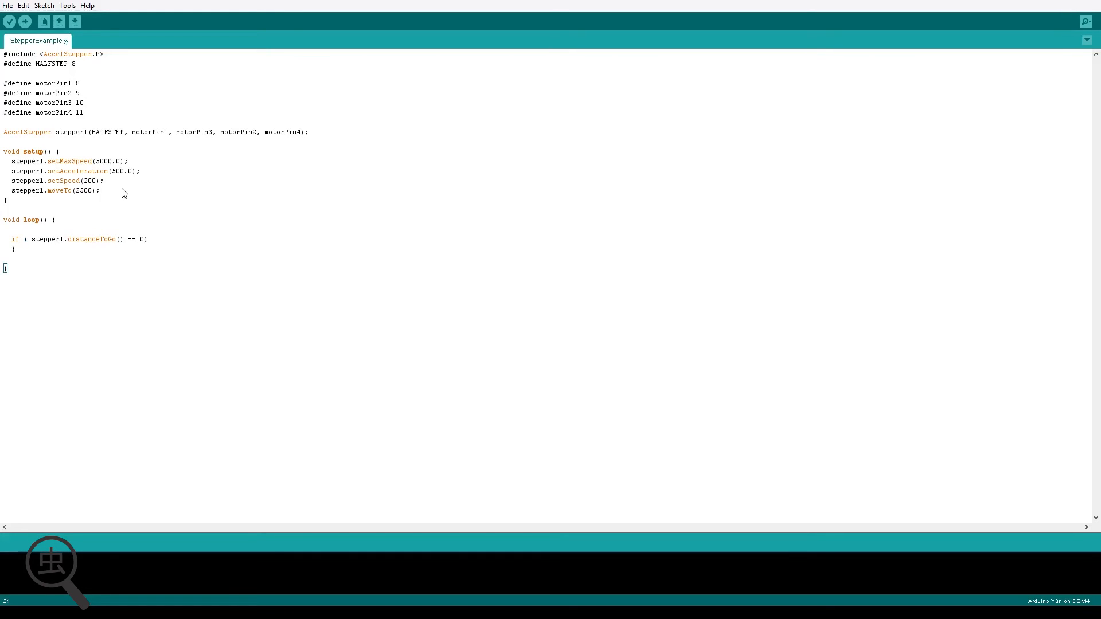
- Inside the if block, call stepper1.moveTo(-stepper1.currentPosition());
{"action": "type", "text": "stepper1.mo"}
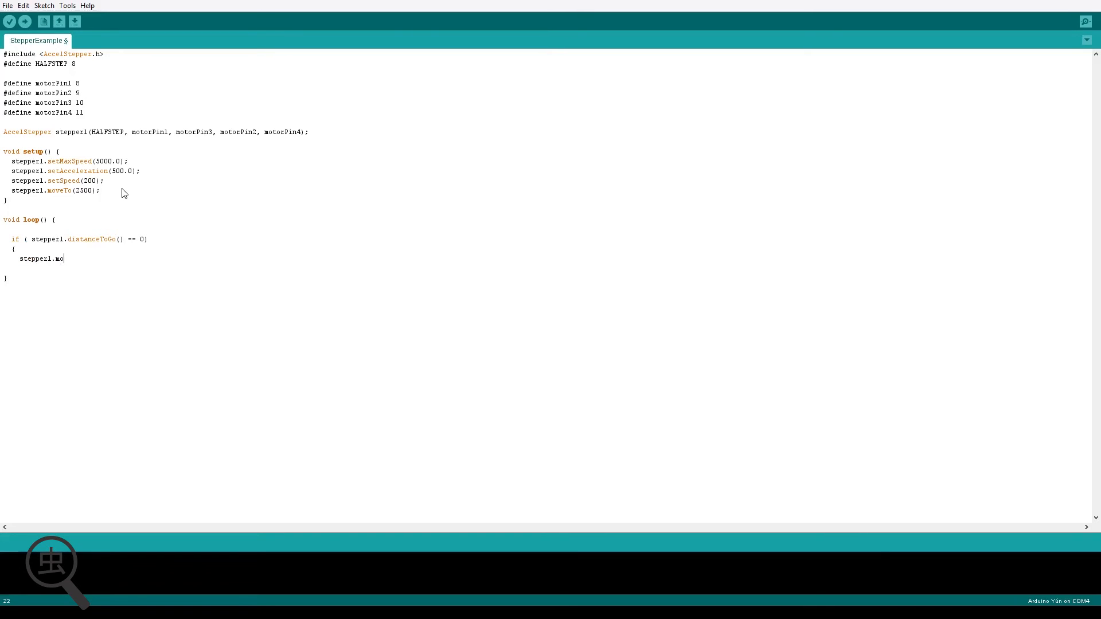
{"action": "type", "text": "veTo(-"}
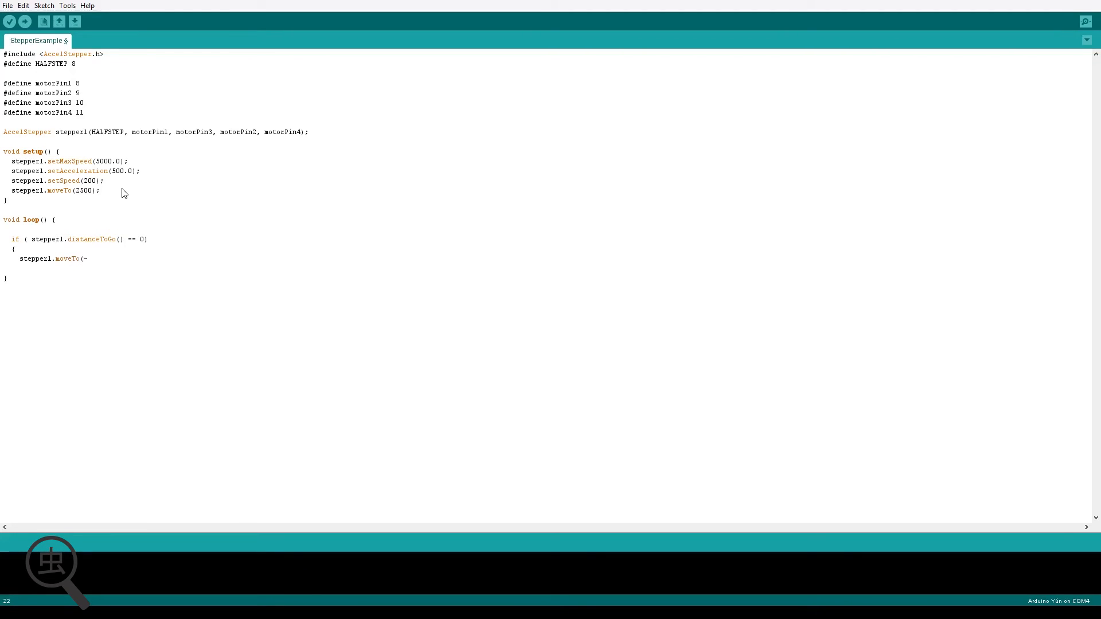
{"action": "type", "text": "stepper1."}
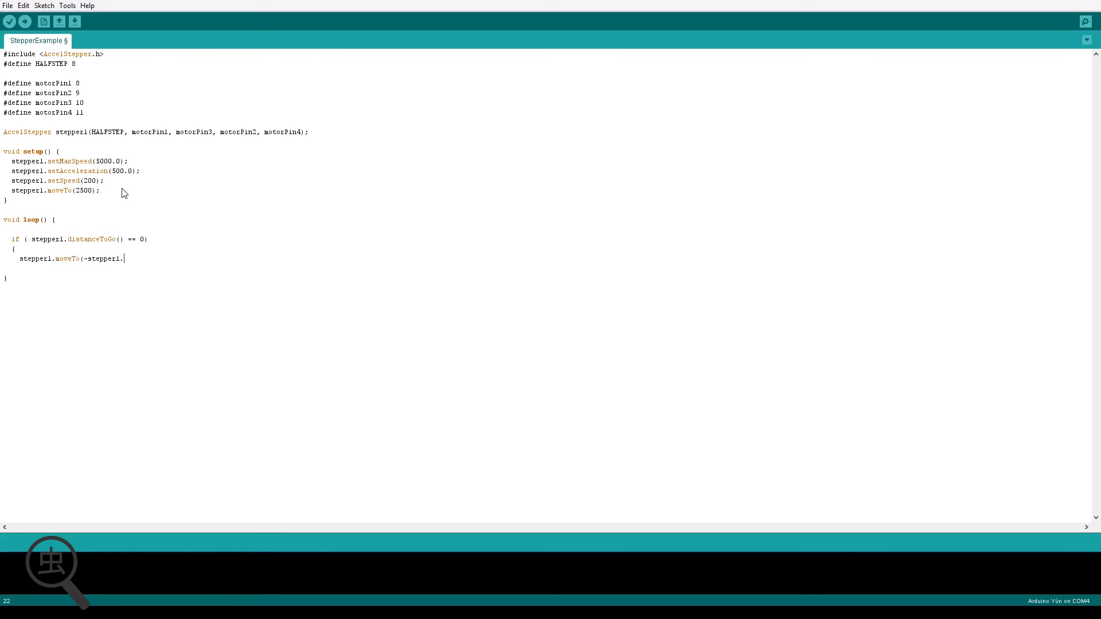
{"action": "type", "text": "currentPosi"}
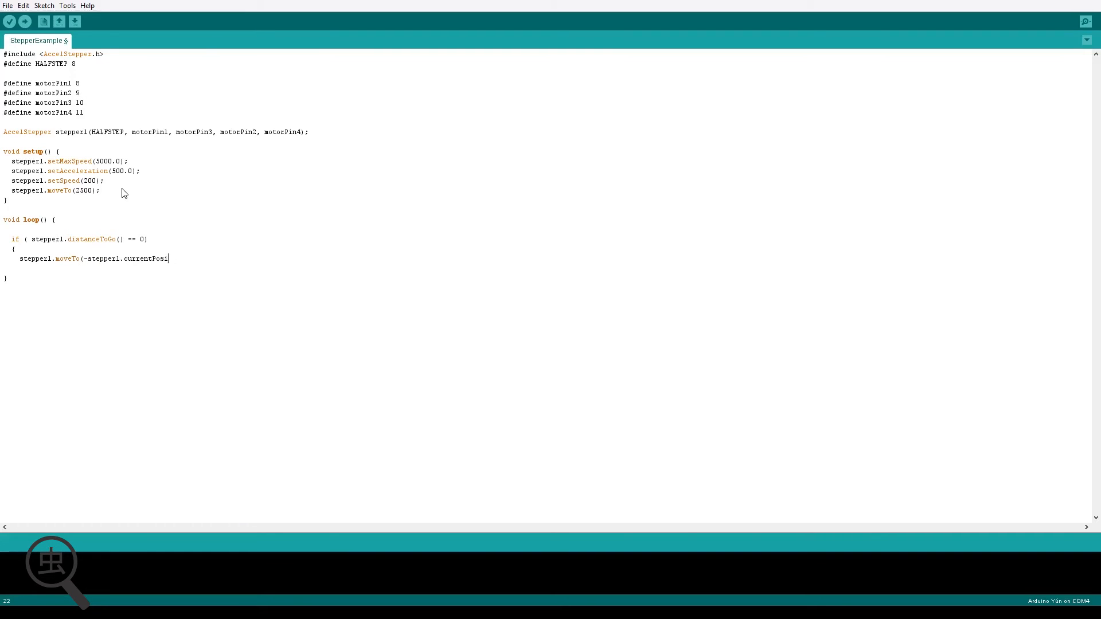
{"action": "type", "text": "tion());"}
{"action": "type", "text": "}"}
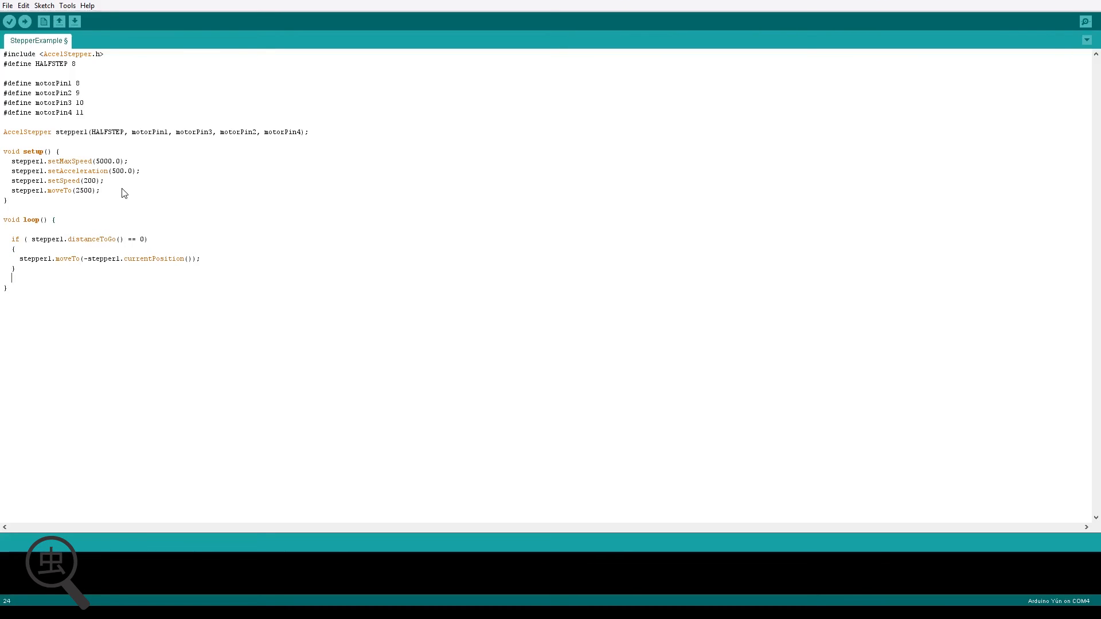
- Add stepper1.run(); after the if block in loop()
{"action": "type", "text": "stepper1.run();"}
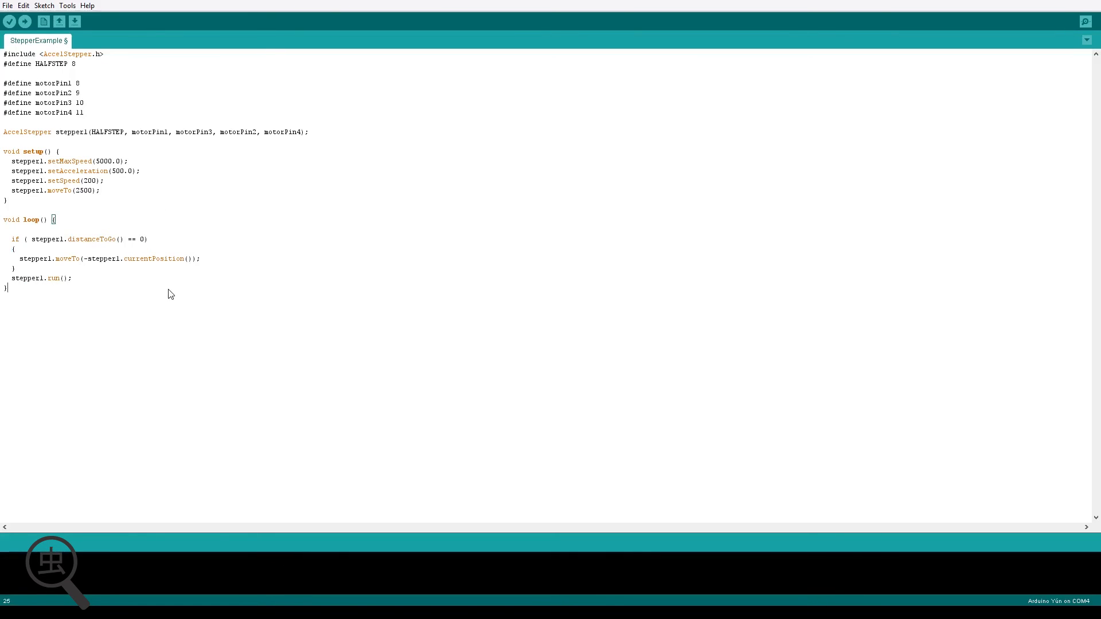
{"action": "mouse_move", "coordinate": [117, 300]}
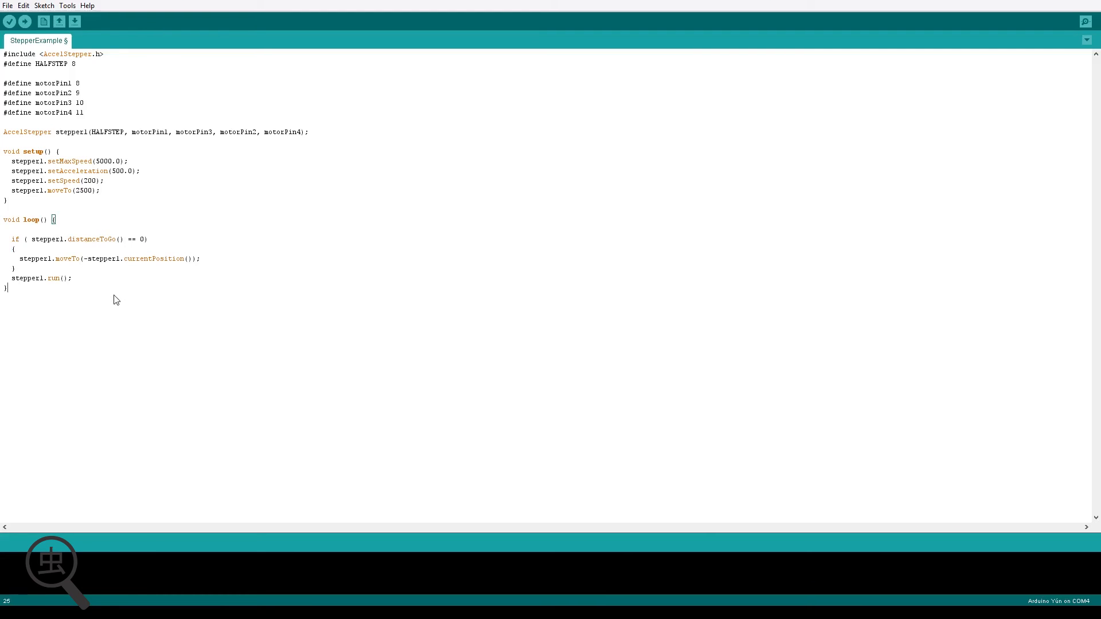